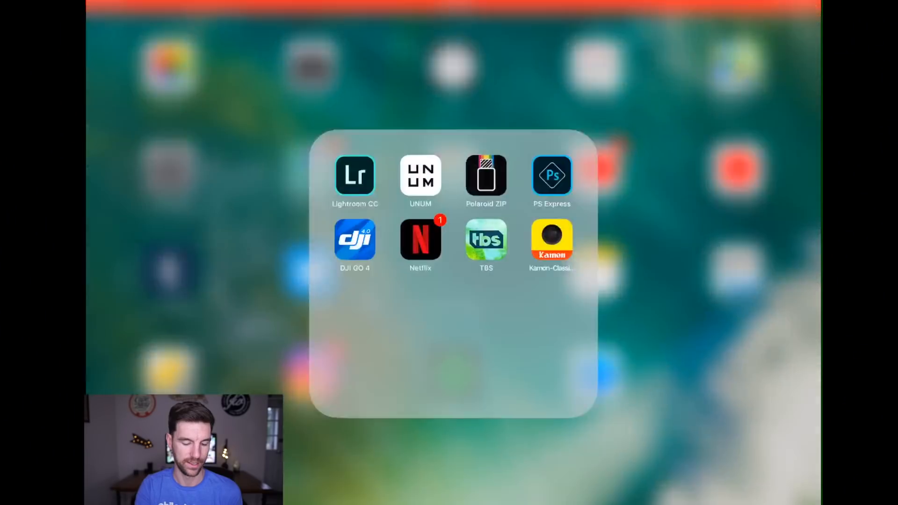
Launch Lightroom CC from the iPad home-screen folder.
{"action": "left_click", "coordinate": [355, 175]}
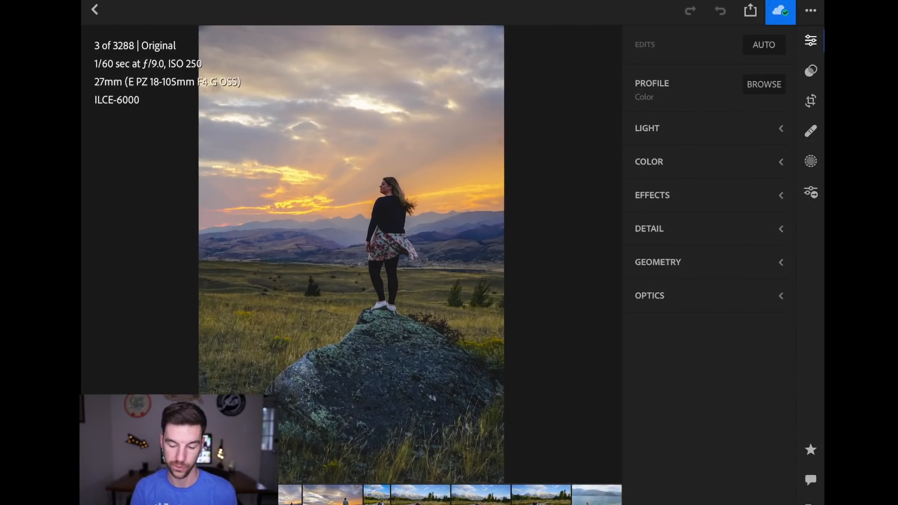
Expand the Light panel and drag Whites down to about -80 while previewing clipping.
{"action": "left_click", "coordinate": [647, 128]}
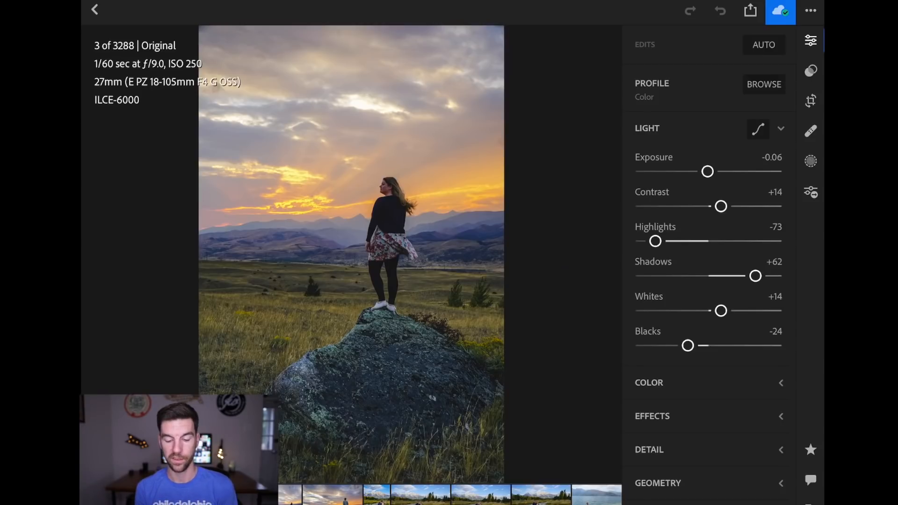
{"action": "left_click_drag", "start_coordinate": [720, 310], "coordinate": [726, 311]}
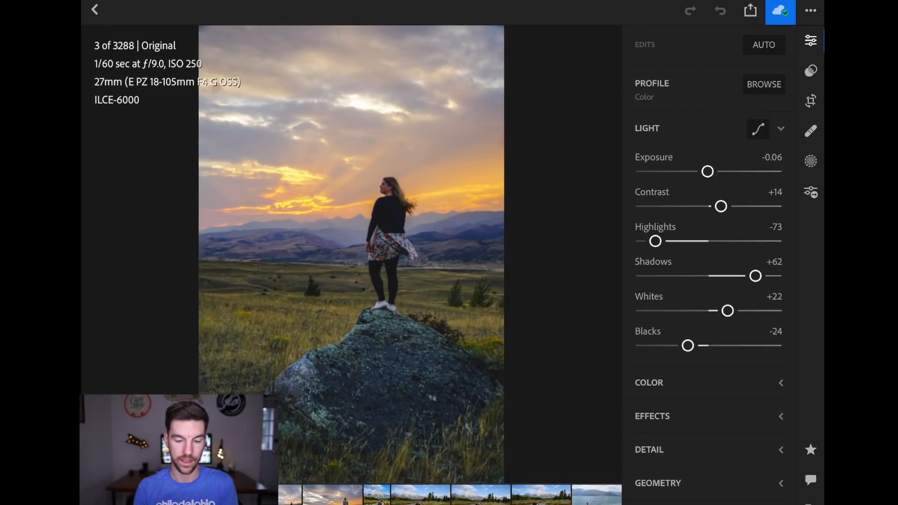
{"action": "left_click_drag", "start_coordinate": [727, 310], "coordinate": [724, 311]}
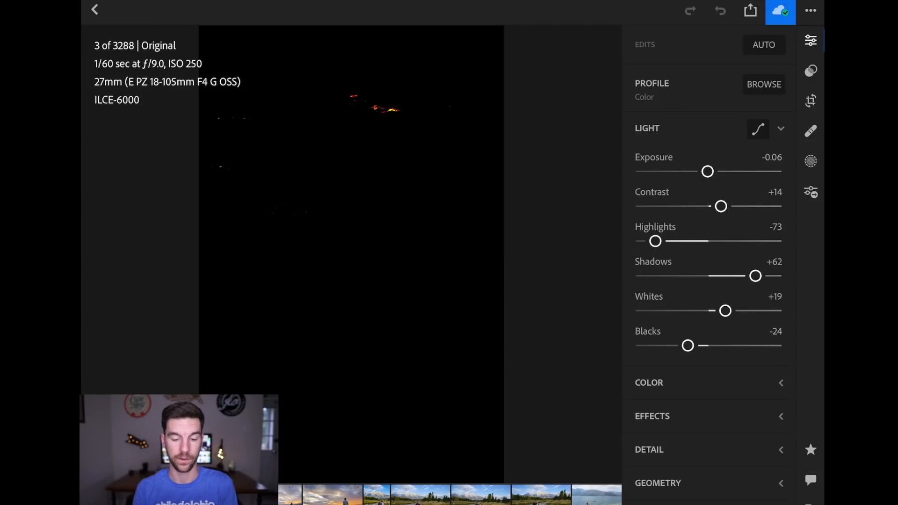
{"action": "left_click_drag", "start_coordinate": [723, 310], "coordinate": [696, 311]}
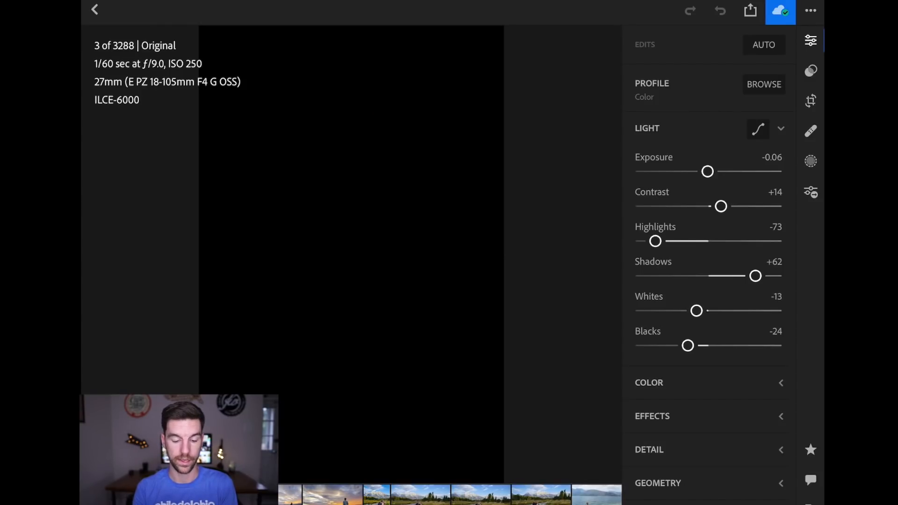
{"action": "left_click_drag", "start_coordinate": [695, 311], "coordinate": [650, 310]}
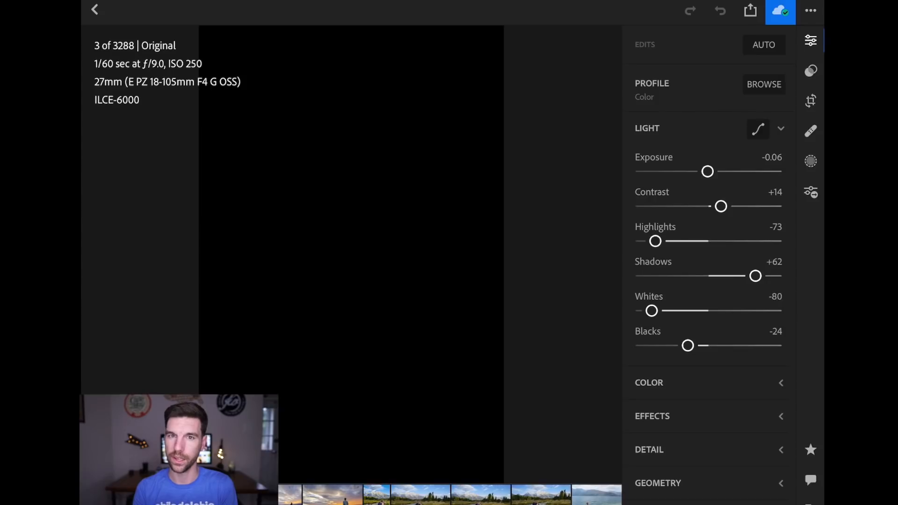
{"action": "left_click_drag", "start_coordinate": [651, 310], "coordinate": [654, 310]}
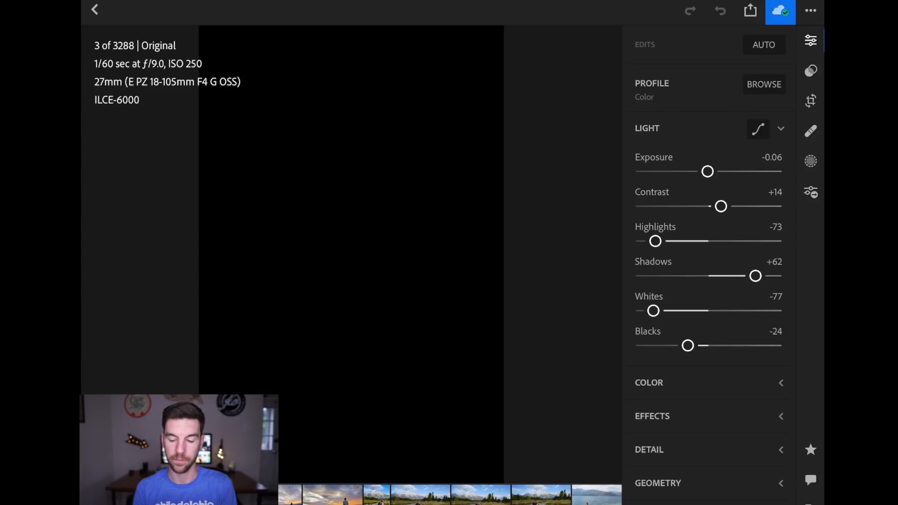
{"action": "left_click_drag", "start_coordinate": [654, 311], "coordinate": [658, 311]}
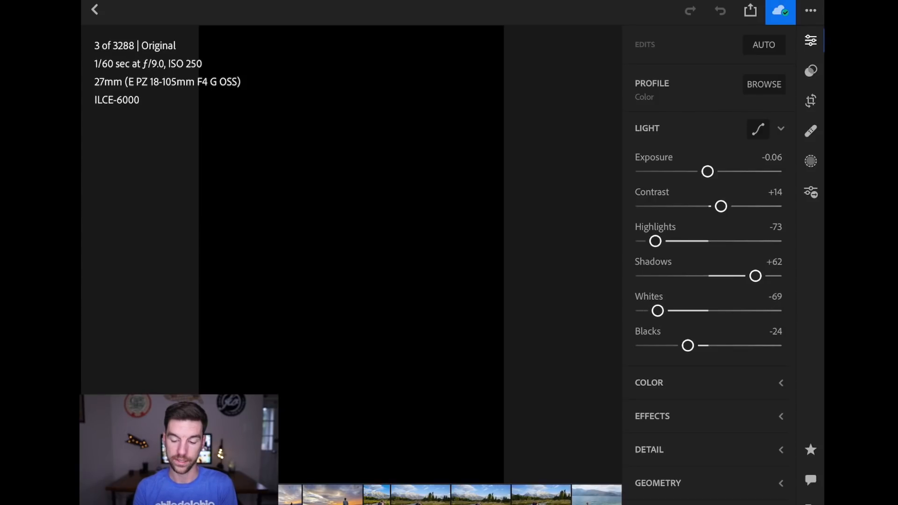
{"action": "left_click_drag", "start_coordinate": [657, 310], "coordinate": [689, 310]}
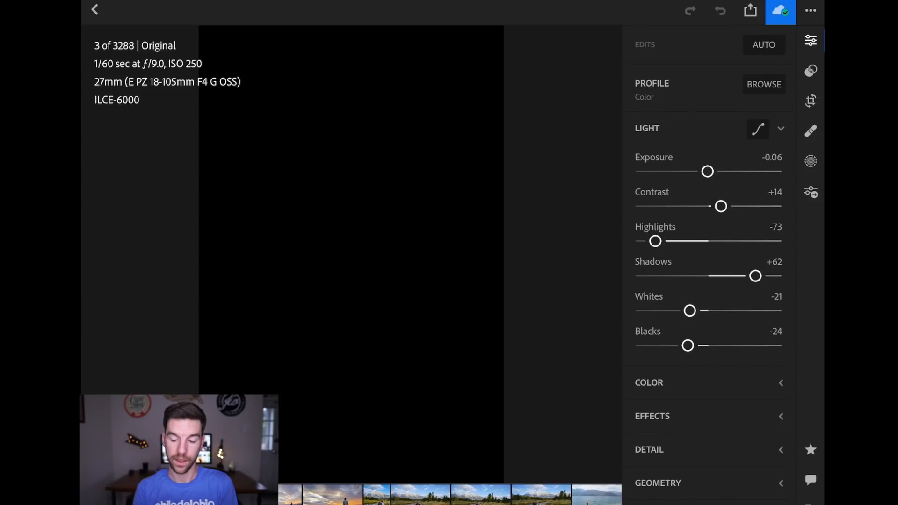
Raise Whites to +30 to show clipping, then settle them at +16.
{"action": "left_click_drag", "start_coordinate": [689, 310], "coordinate": [719, 310]}
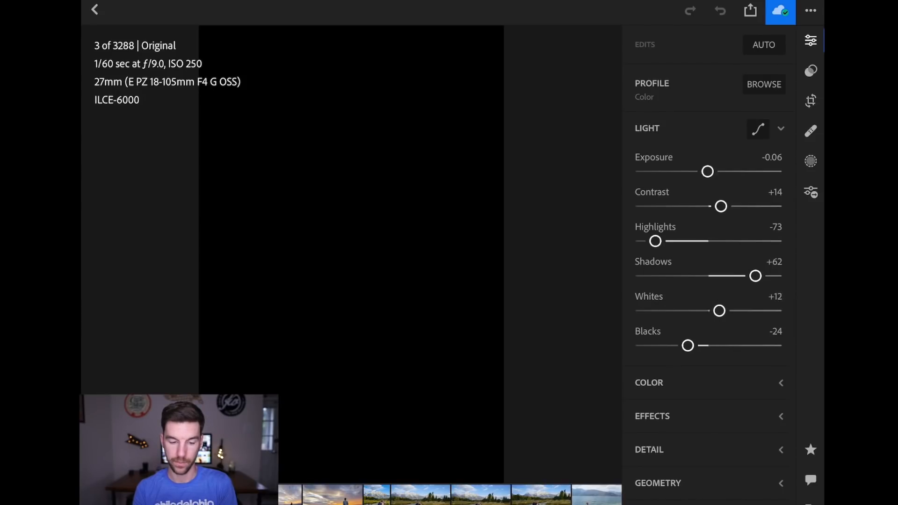
{"action": "left_click_drag", "start_coordinate": [719, 310], "coordinate": [731, 310]}
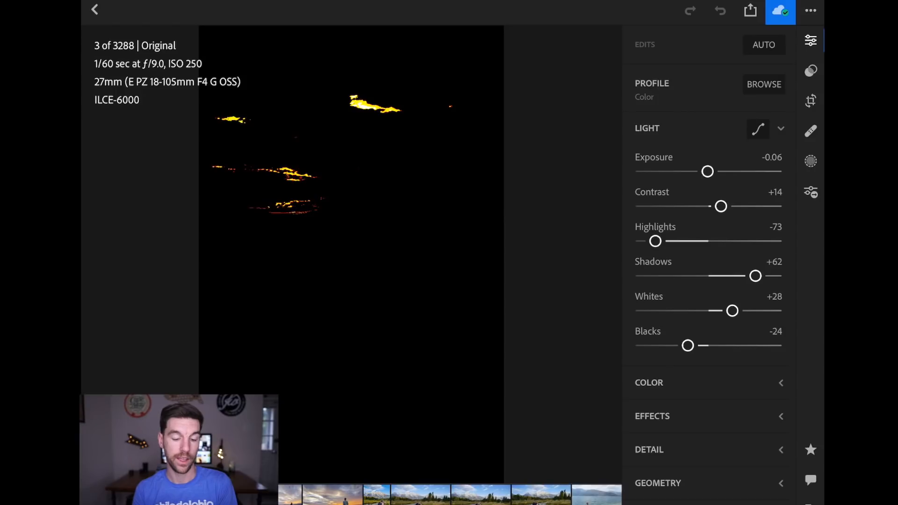
{"action": "left_click_drag", "start_coordinate": [729, 311], "coordinate": [732, 311]}
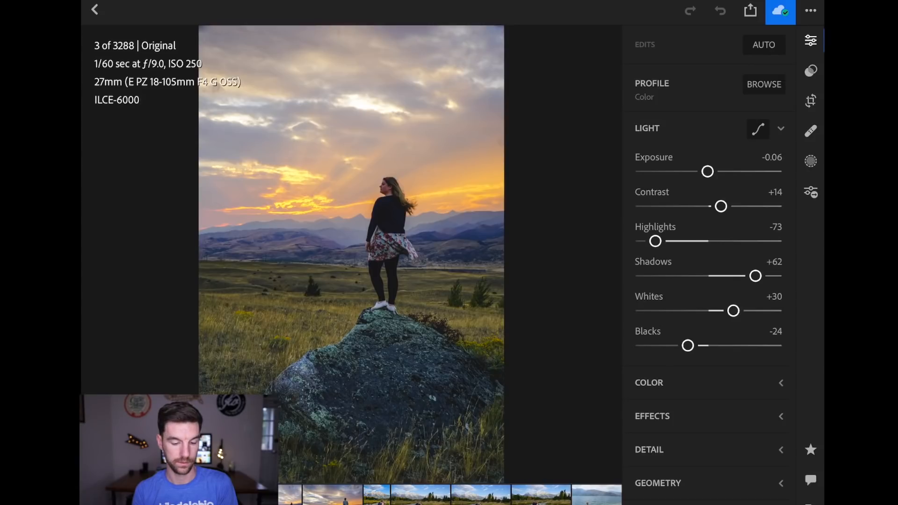
{"action": "left_click_drag", "start_coordinate": [733, 311], "coordinate": [731, 310]}
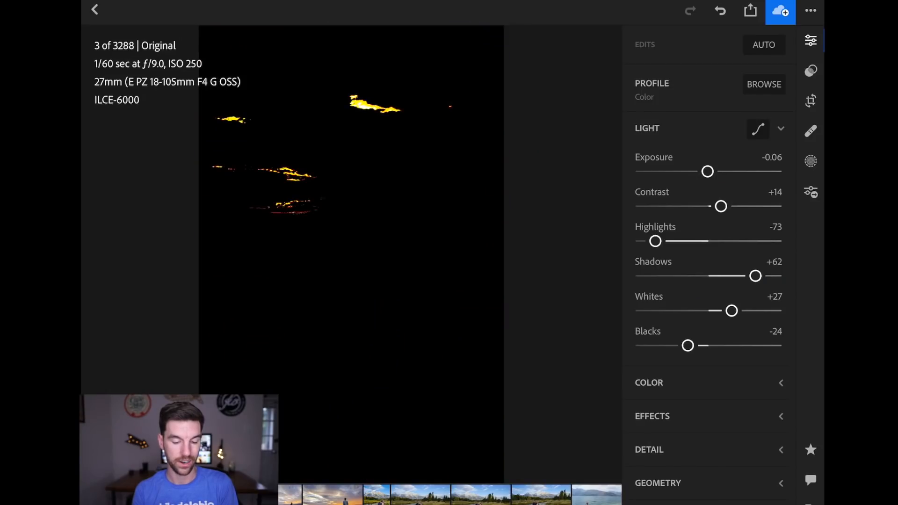
{"action": "left_click_drag", "start_coordinate": [731, 310], "coordinate": [729, 310]}
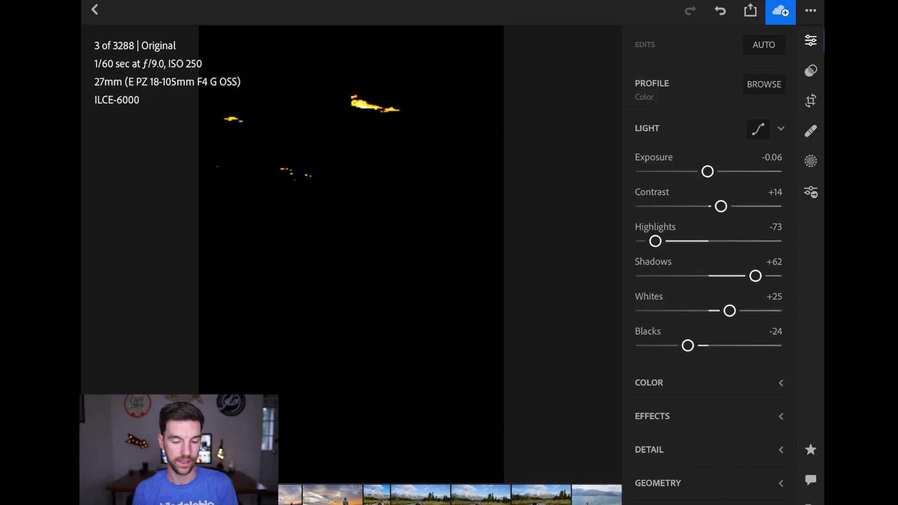
{"action": "left_click_drag", "start_coordinate": [728, 310], "coordinate": [724, 311]}
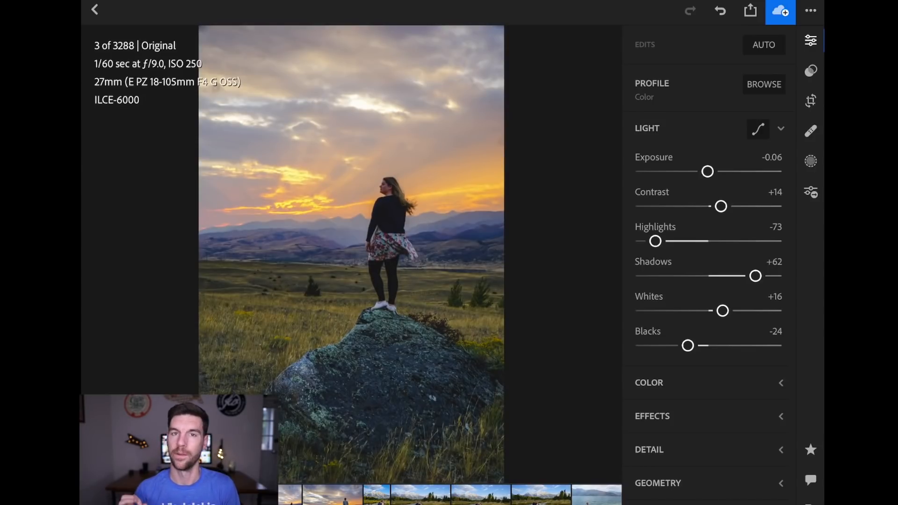
Darken Blacks to -26 and re-tune Highlights to -61 while watching clipping.
{"action": "left_click_drag", "start_coordinate": [688, 345], "coordinate": [686, 345]}
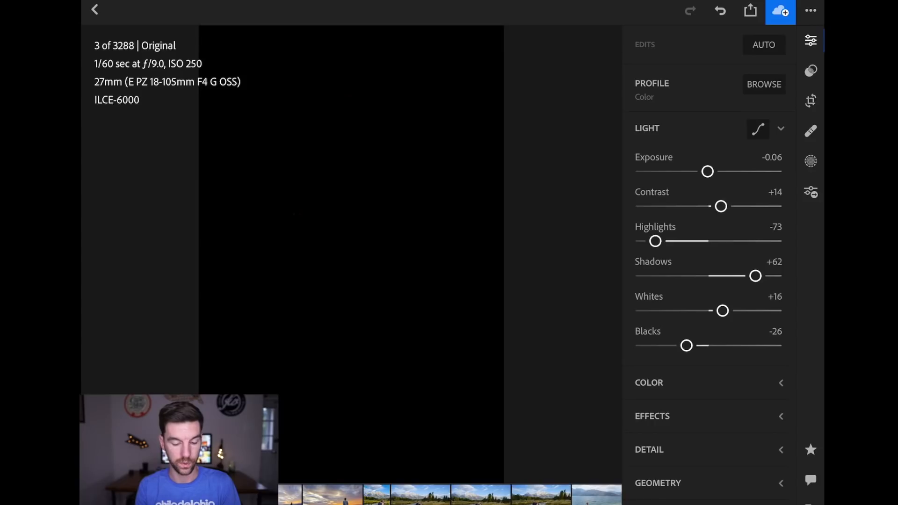
{"action": "left_click_drag", "start_coordinate": [654, 241], "coordinate": [670, 241]}
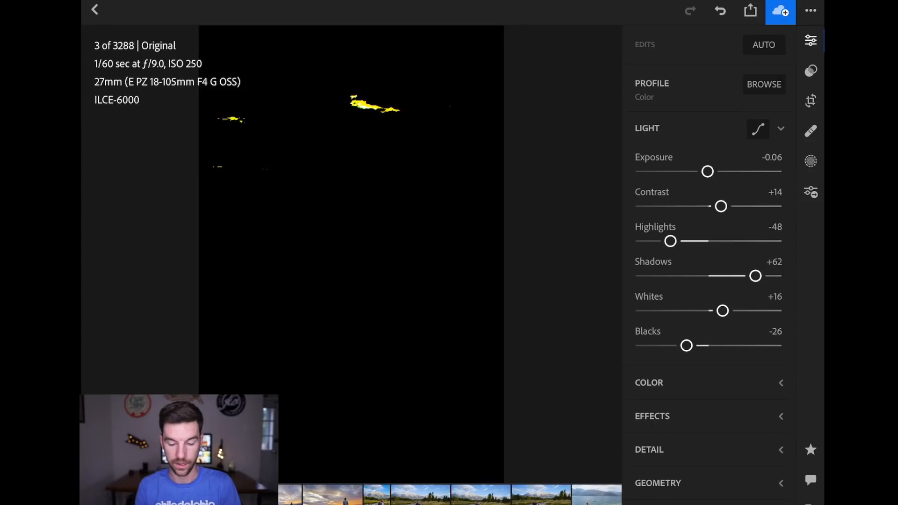
{"action": "left_click_drag", "start_coordinate": [670, 241], "coordinate": [653, 240]}
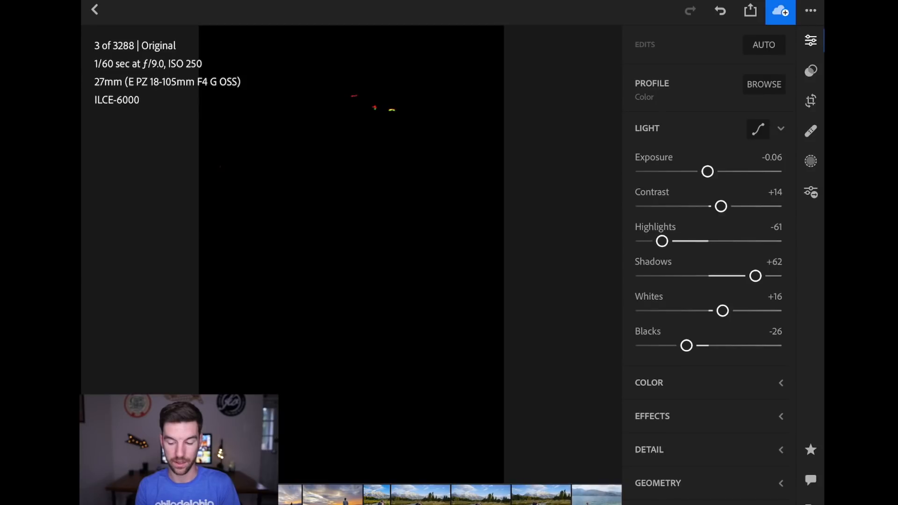
{"action": "left_click_drag", "start_coordinate": [662, 241], "coordinate": [660, 240]}
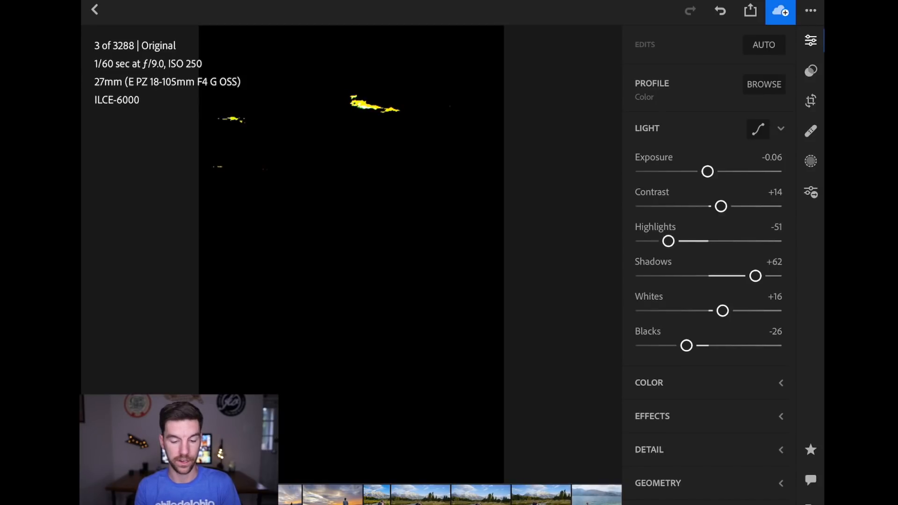
{"action": "left_click_drag", "start_coordinate": [668, 241], "coordinate": [678, 240]}
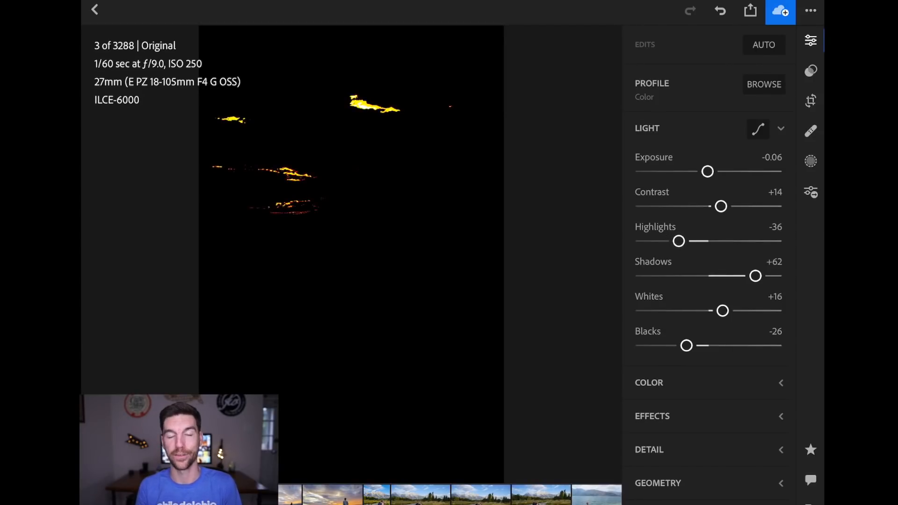
{"action": "left_click_drag", "start_coordinate": [678, 240], "coordinate": [676, 241]}
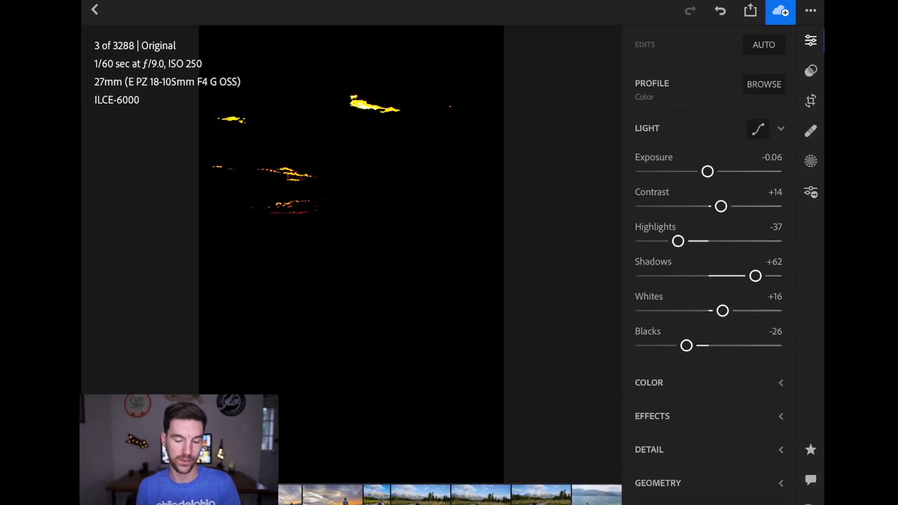
{"action": "left_click_drag", "start_coordinate": [678, 240], "coordinate": [661, 240]}
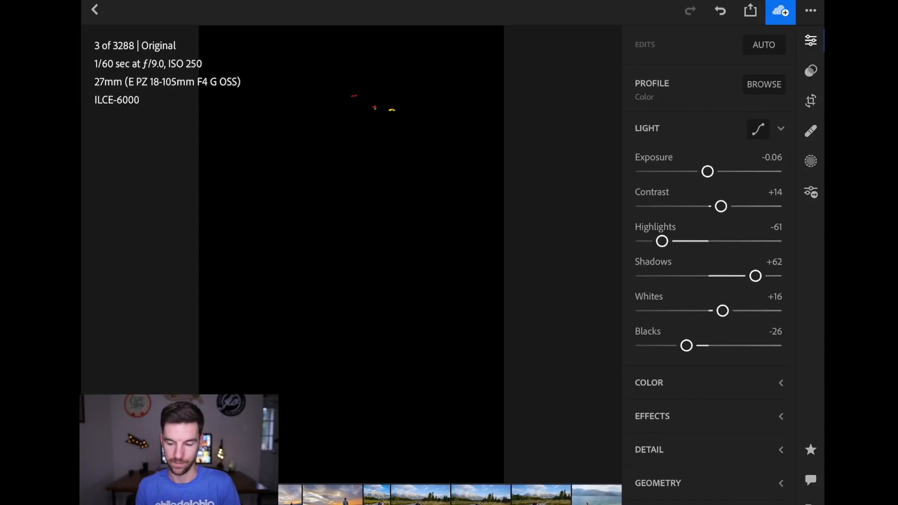
{"action": "left_click_drag", "start_coordinate": [661, 240], "coordinate": [658, 240]}
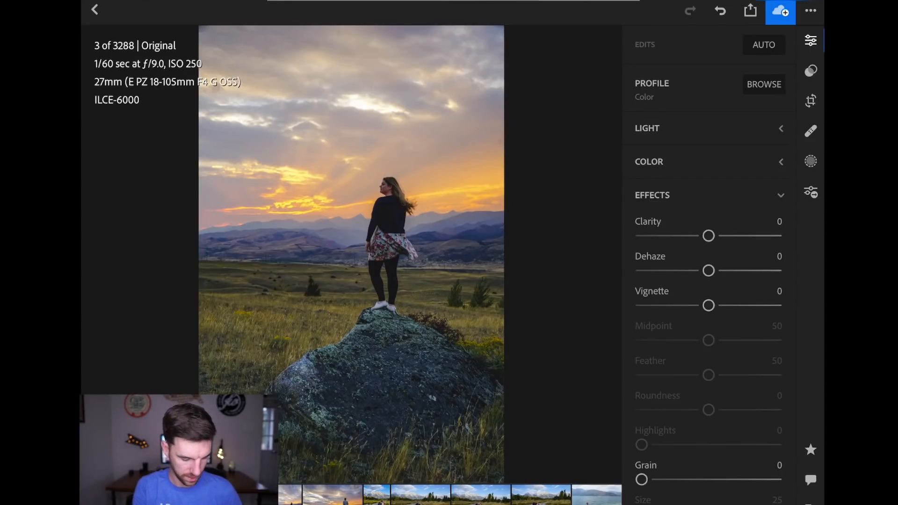
Leave the editor and return to the library.
{"action": "left_click", "coordinate": [94, 11]}
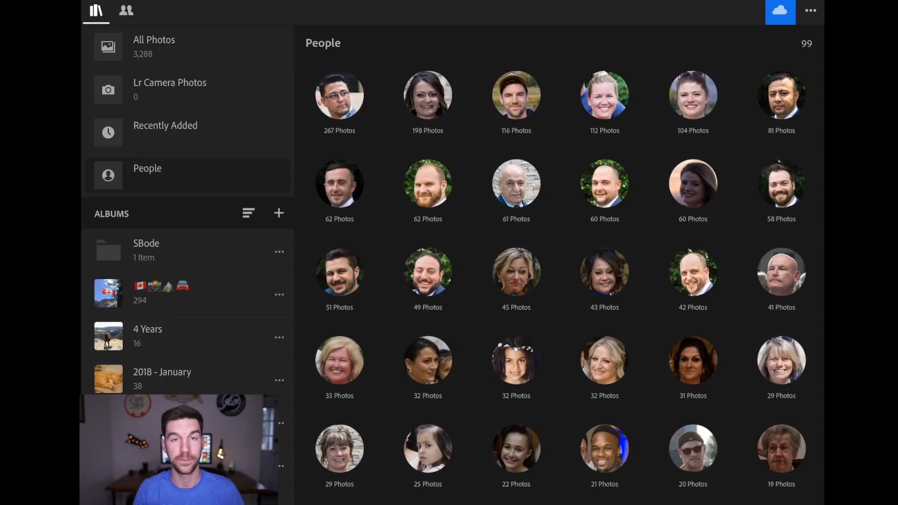
{"action": "scroll", "scroll_direction": "down", "scroll_amount": 3}
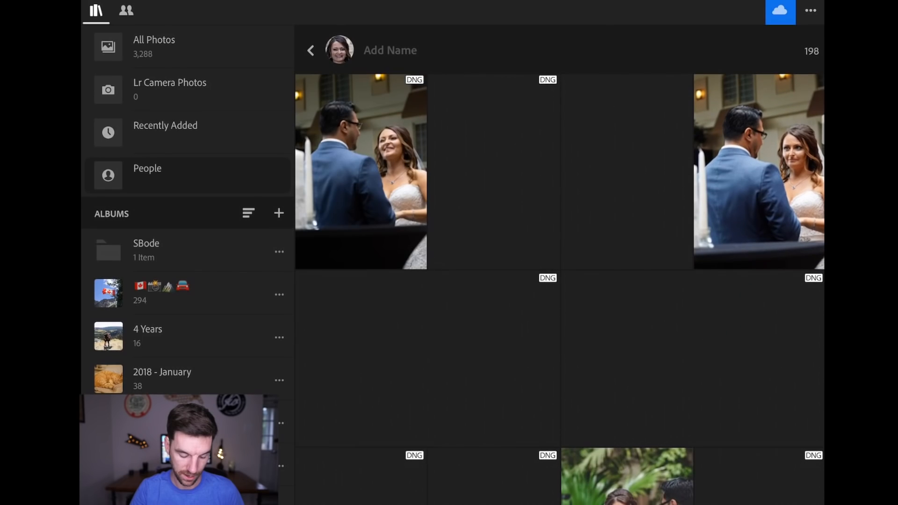
{"action": "scroll", "scroll_direction": "down", "scroll_amount": 3}
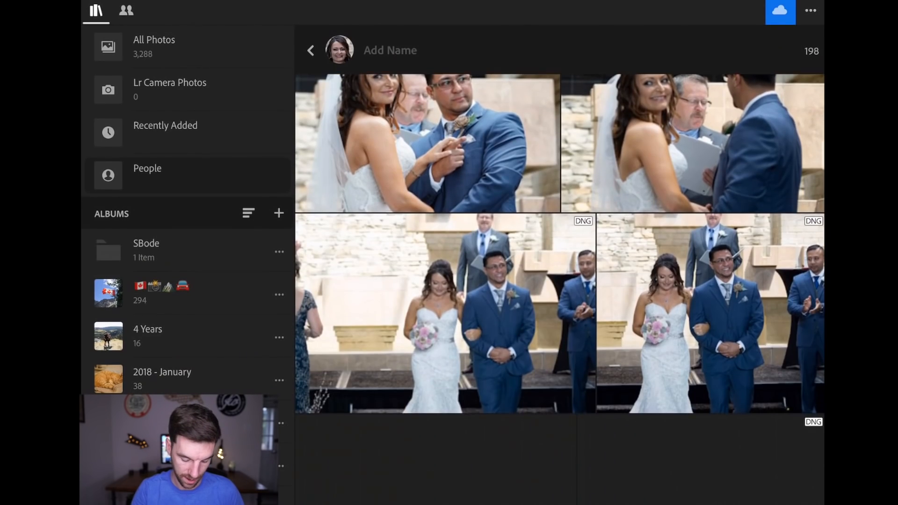
{"action": "scroll", "scroll_direction": "down", "scroll_amount": 3}
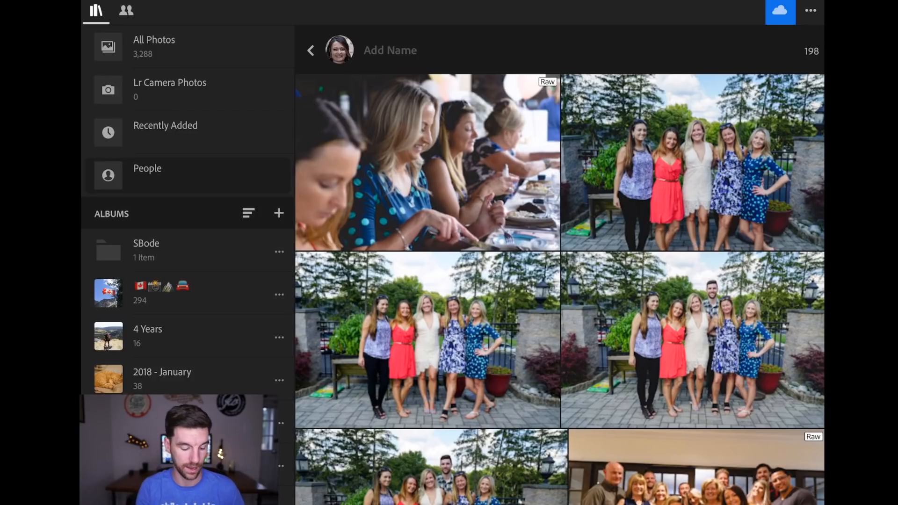
{"action": "left_click", "coordinate": [309, 50]}
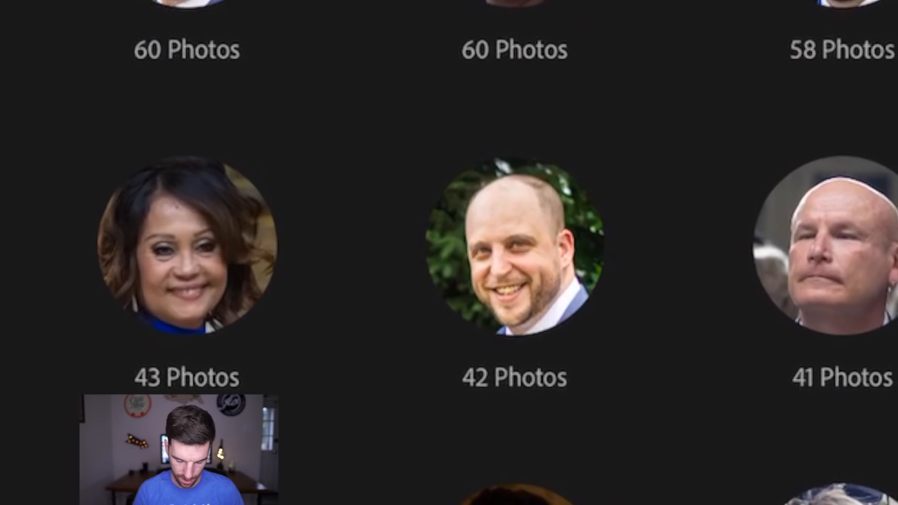
{"action": "left_click", "coordinate": [513, 249]}
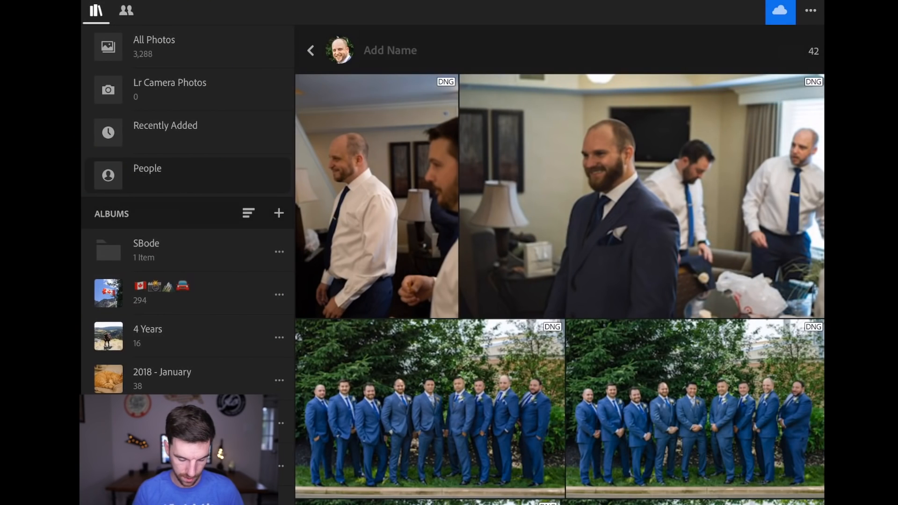
{"action": "scroll", "scroll_direction": "down", "scroll_amount": 3}
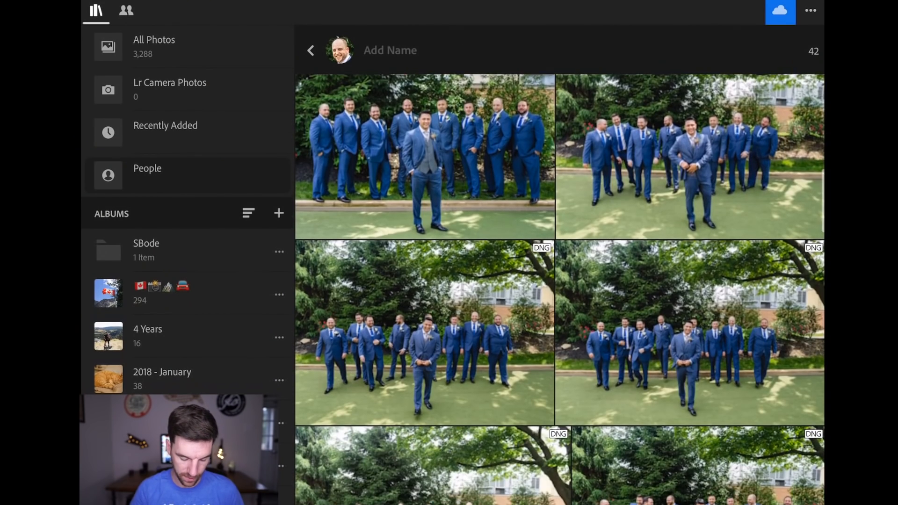
{"action": "scroll", "scroll_direction": "down", "scroll_amount": 3}
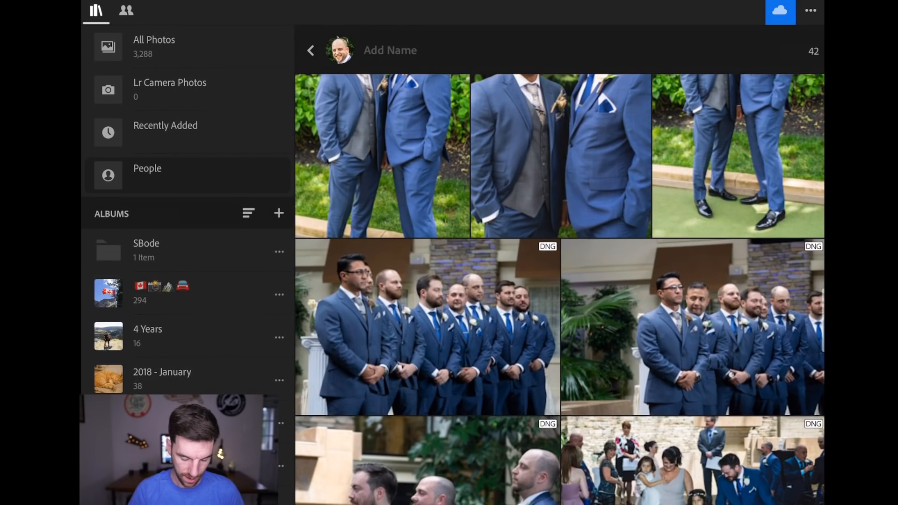
{"action": "scroll", "scroll_direction": "down", "scroll_amount": 3}
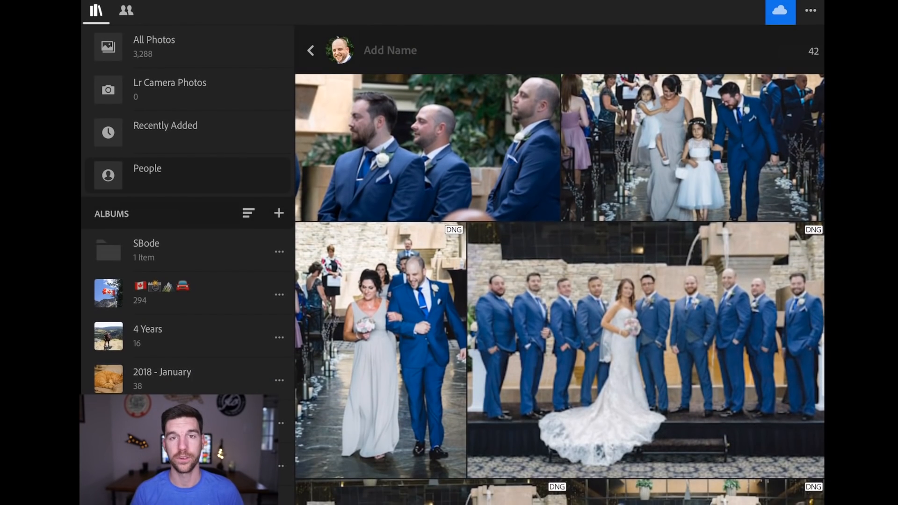
{"action": "scroll", "scroll_direction": "down", "scroll_amount": 3}
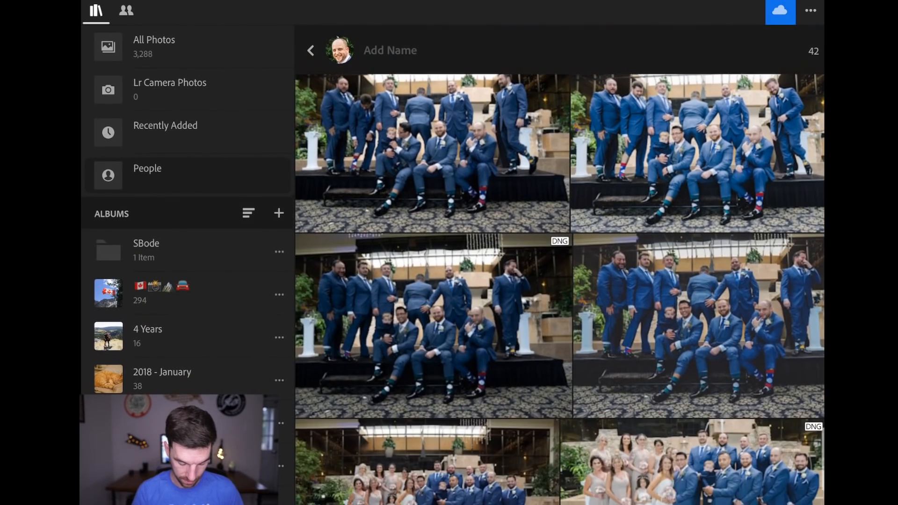
{"action": "scroll", "scroll_direction": "down", "scroll_amount": 3}
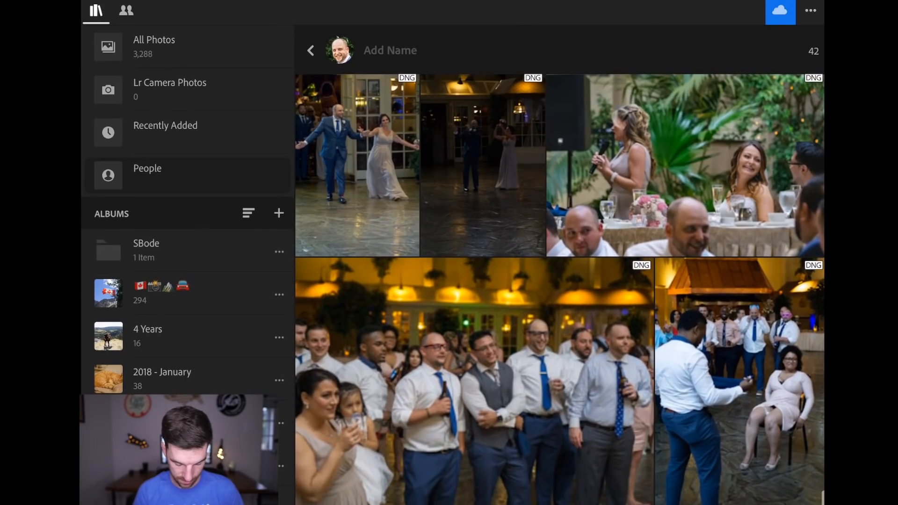
{"action": "scroll", "scroll_direction": "down", "scroll_amount": 3}
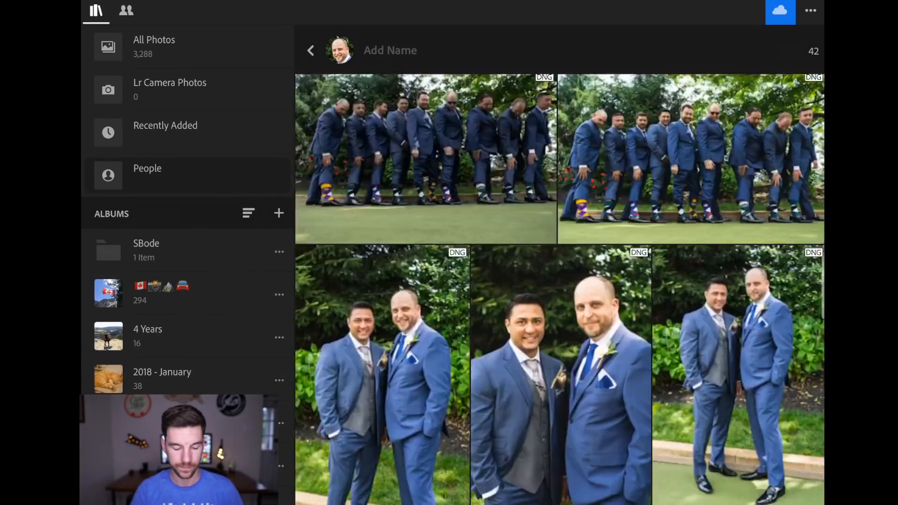
{"action": "left_click", "coordinate": [148, 167]}
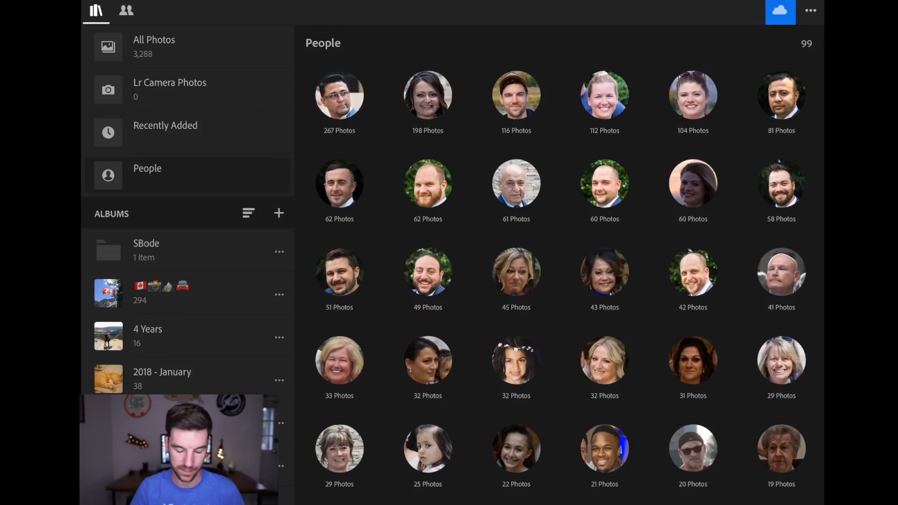
Scroll down through the All Photos grid.
{"action": "scroll", "scroll_direction": "down", "scroll_amount": 3}
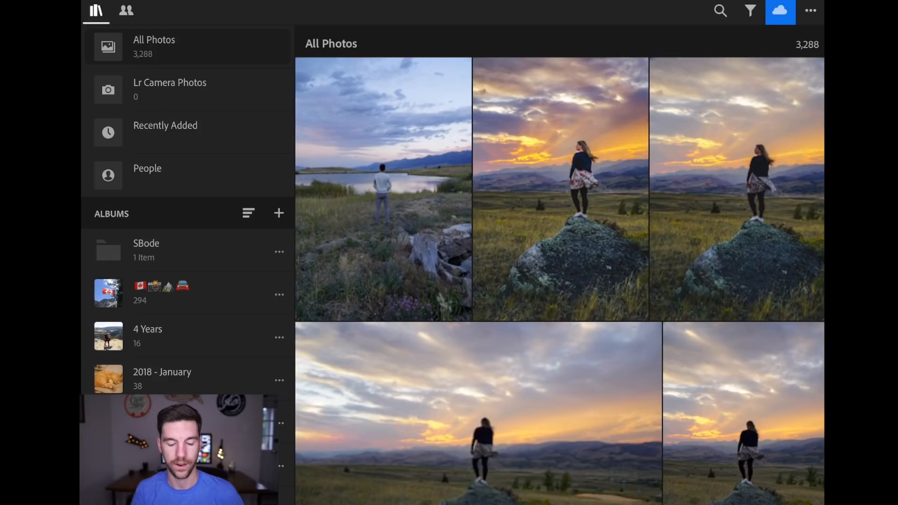
Open the sunset portrait and review its Copy Settings categories.
{"action": "double_click", "coordinate": [560, 187]}
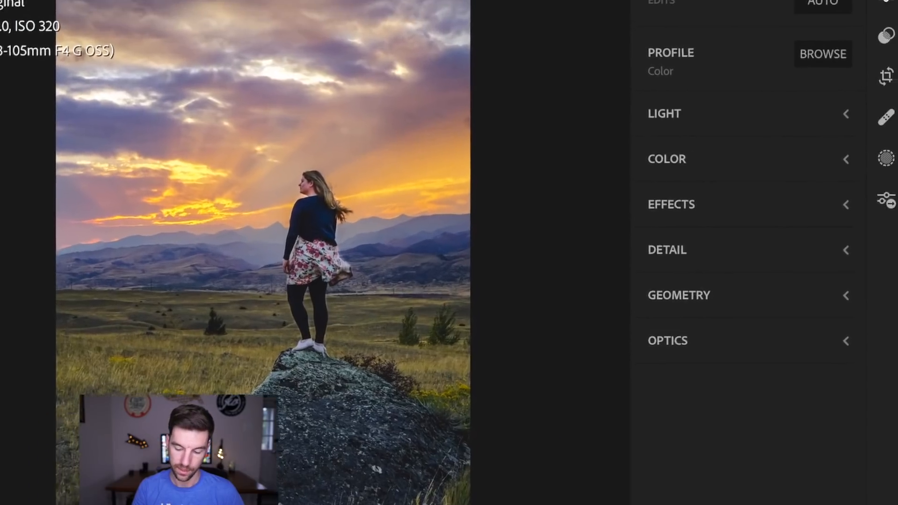
{"action": "left_click", "coordinate": [548, 197]}
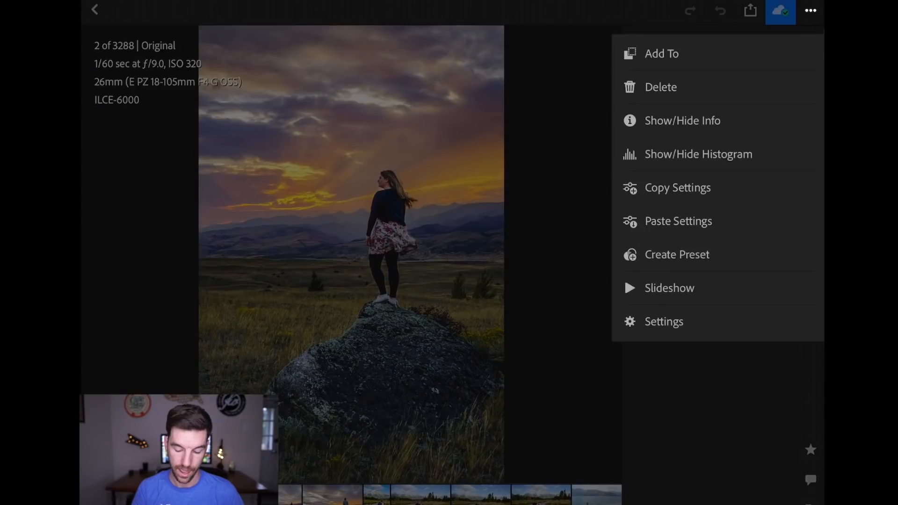
{"action": "left_click", "coordinate": [678, 187]}
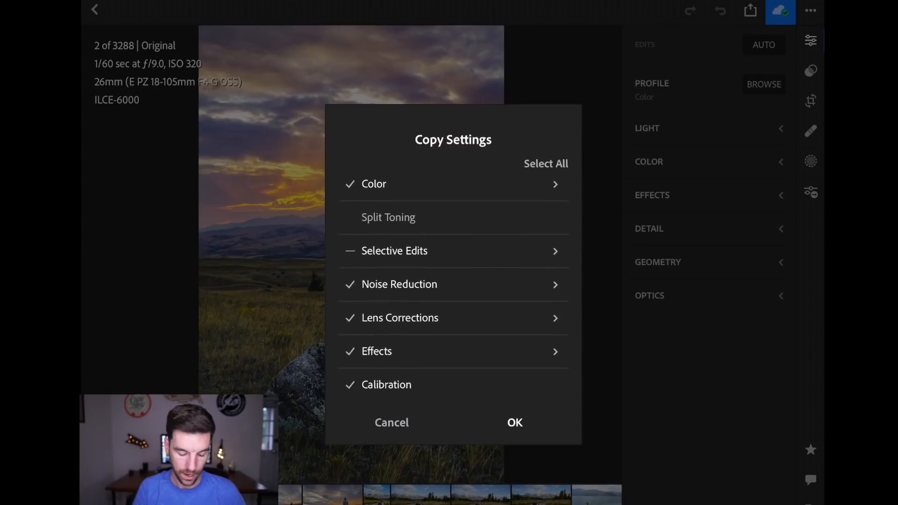
{"action": "scroll", "scroll_direction": "down", "scroll_amount": 3}
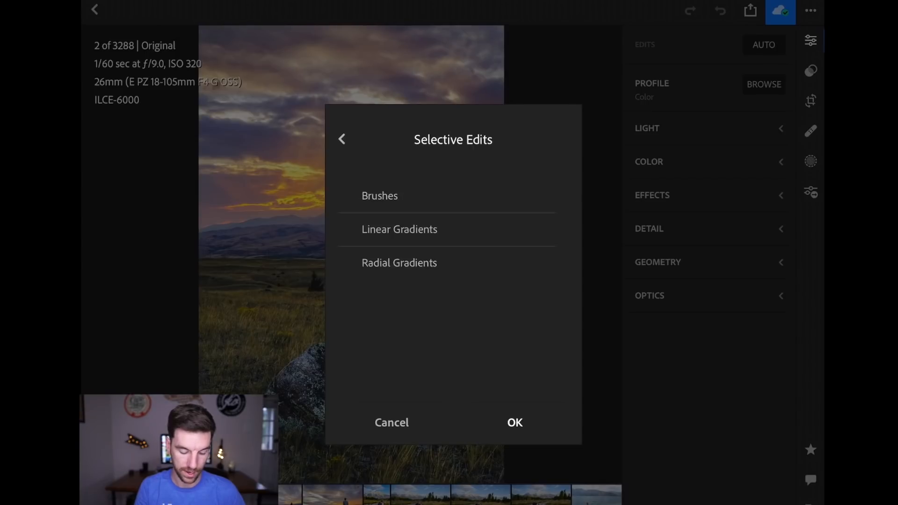
{"action": "left_click", "coordinate": [392, 422]}
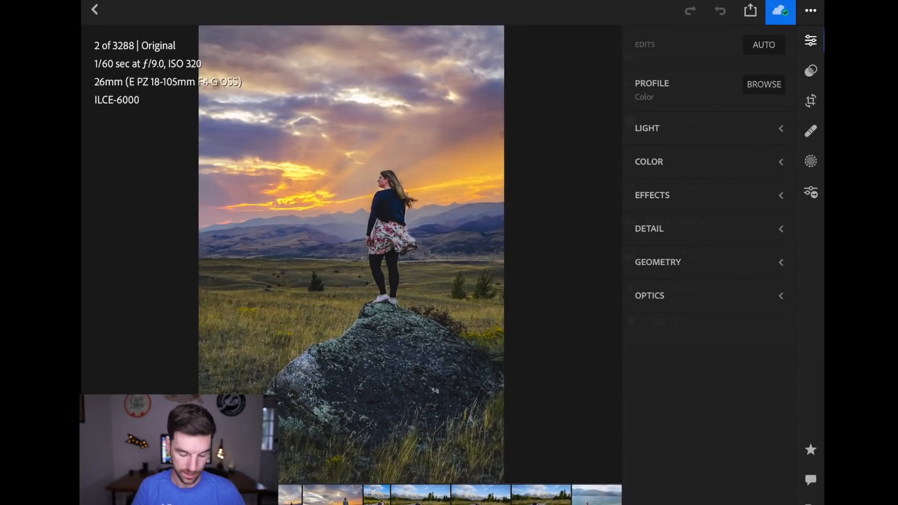
Bring up Copy Settings again and review the checked categories.
{"action": "left_click", "coordinate": [810, 10]}
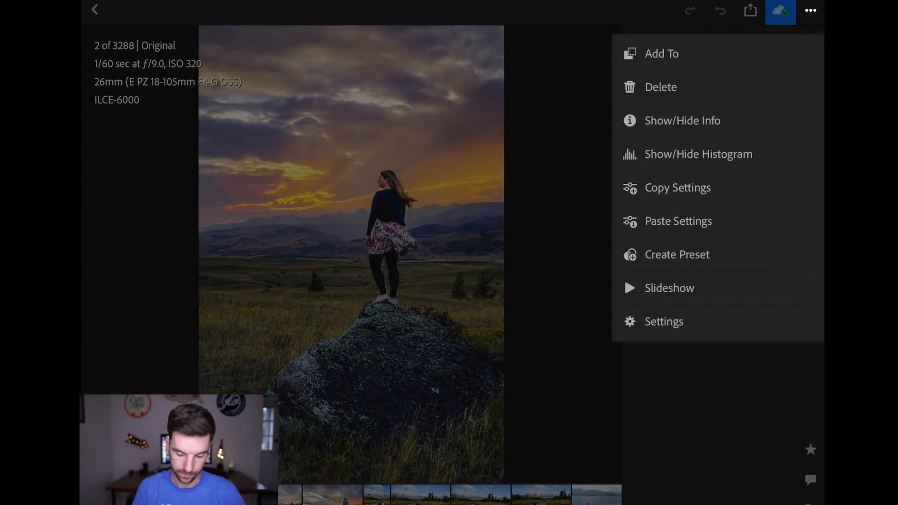
{"action": "left_click", "coordinate": [676, 187]}
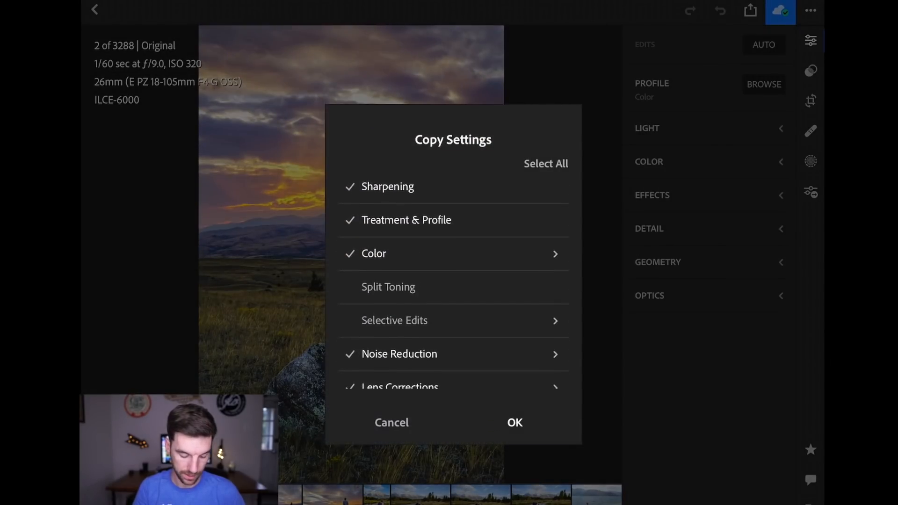
{"action": "scroll", "scroll_direction": "down", "scroll_amount": 3}
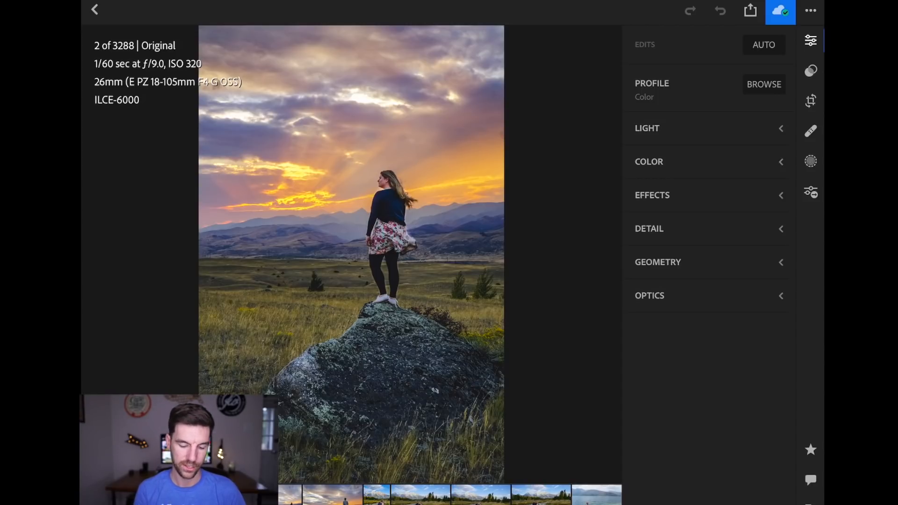
Create a new preset from the sunset portrait's edits, name it, and save.
{"action": "left_click", "coordinate": [809, 10]}
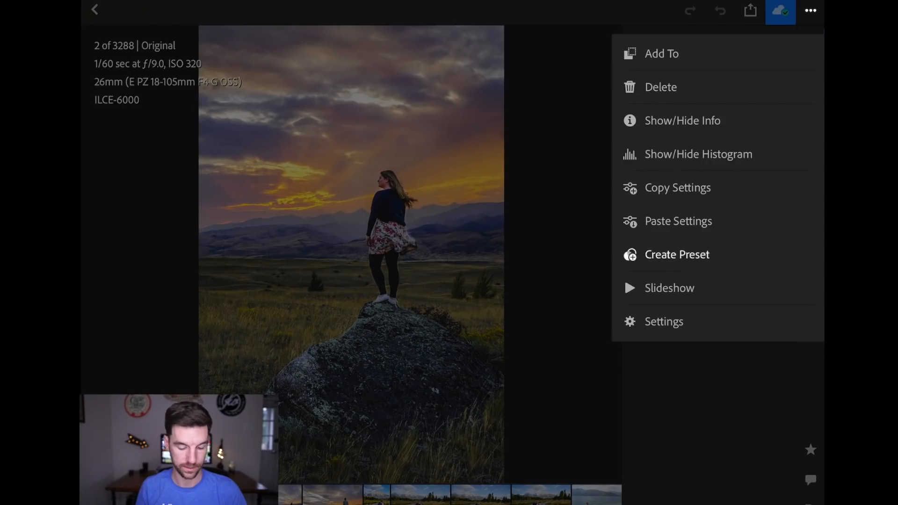
{"action": "left_click", "coordinate": [676, 254]}
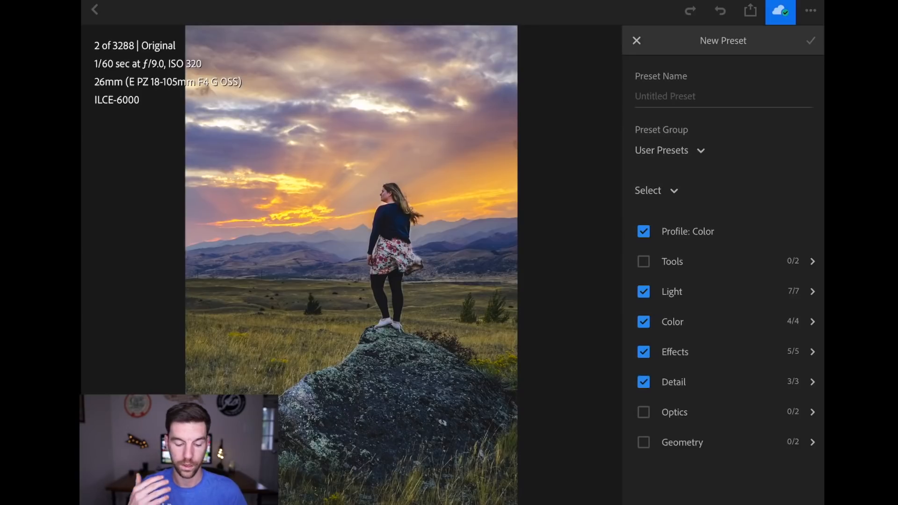
{"action": "left_click", "coordinate": [722, 96]}
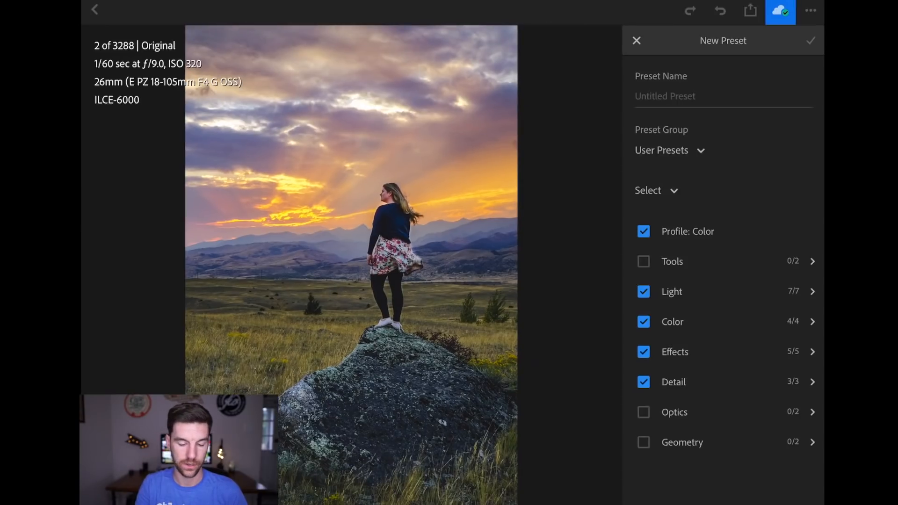
{"action": "left_click", "coordinate": [636, 41]}
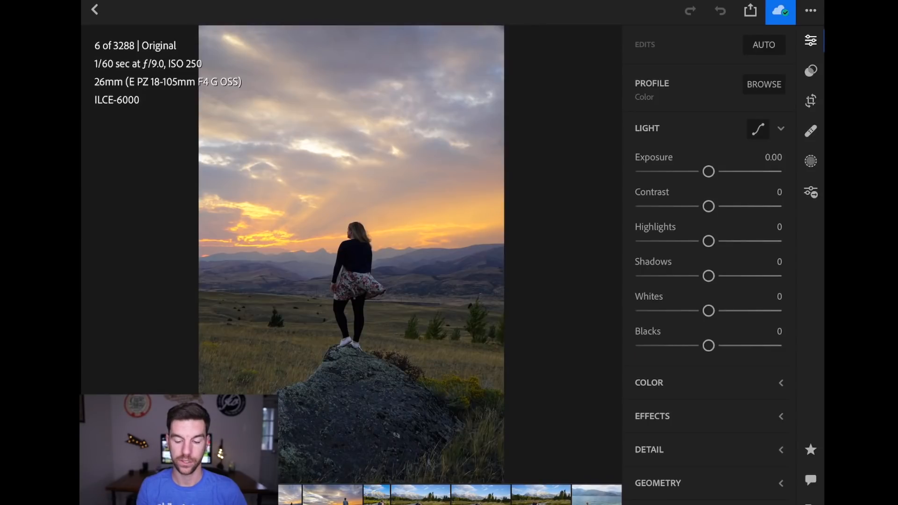
Check the Sunfire preset in the presets list, then return to the edit adjustments.
{"action": "left_click", "coordinate": [810, 71]}
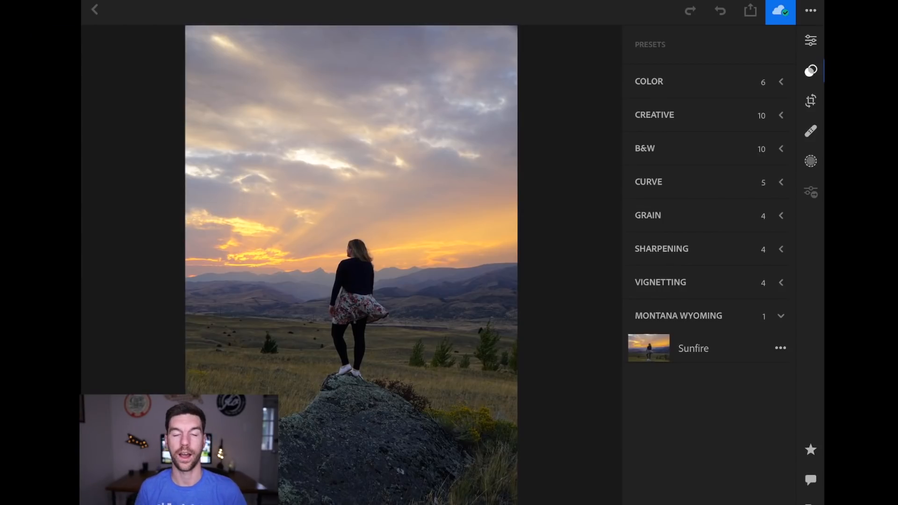
{"action": "left_click", "coordinate": [811, 40]}
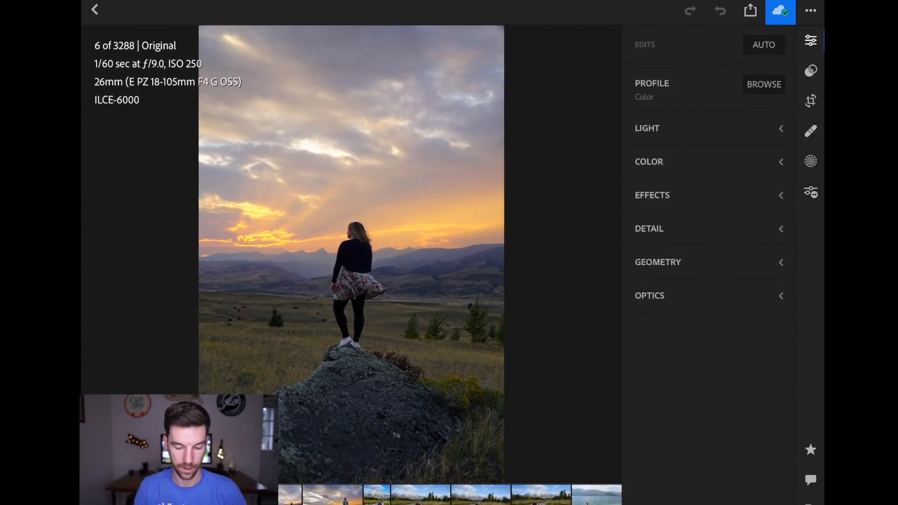
{"action": "left_click", "coordinate": [811, 71]}
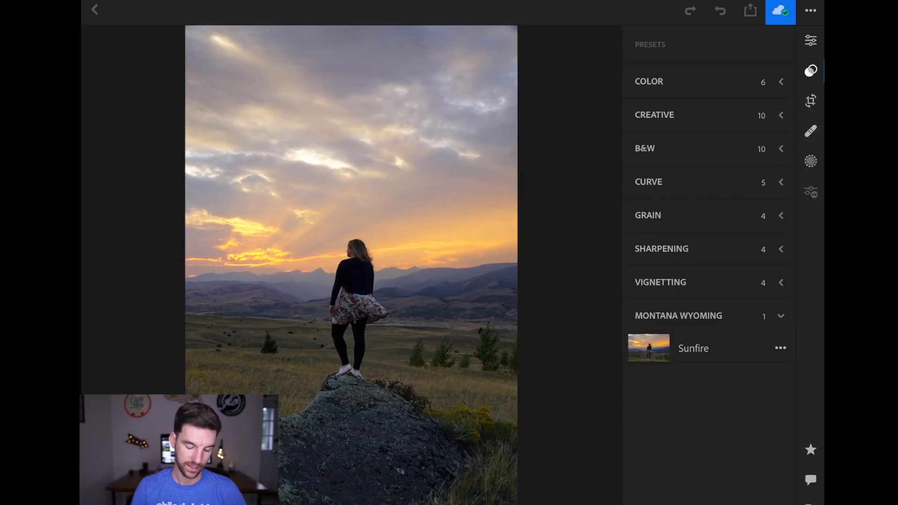
{"action": "left_click", "coordinate": [811, 40]}
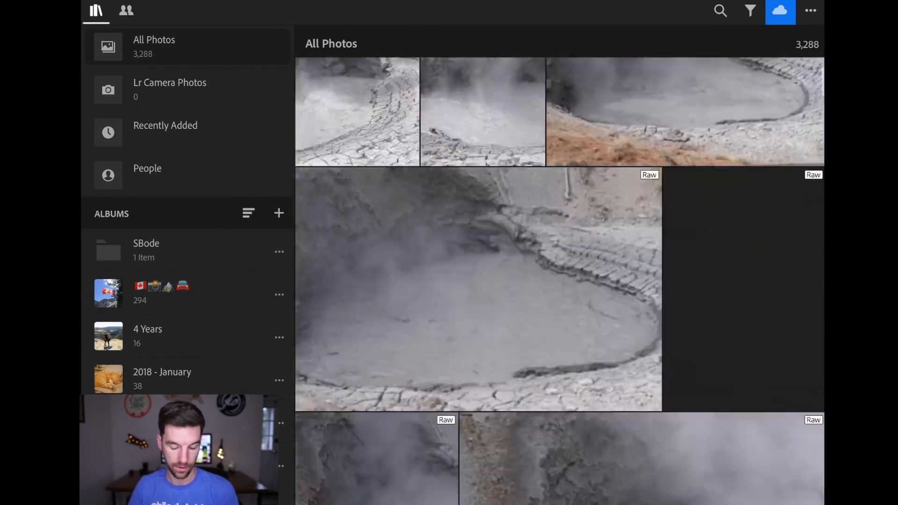
Filter the library by camera to the nine Apple iPhone 8 photos.
{"action": "scroll", "scroll_direction": "down", "scroll_amount": 3}
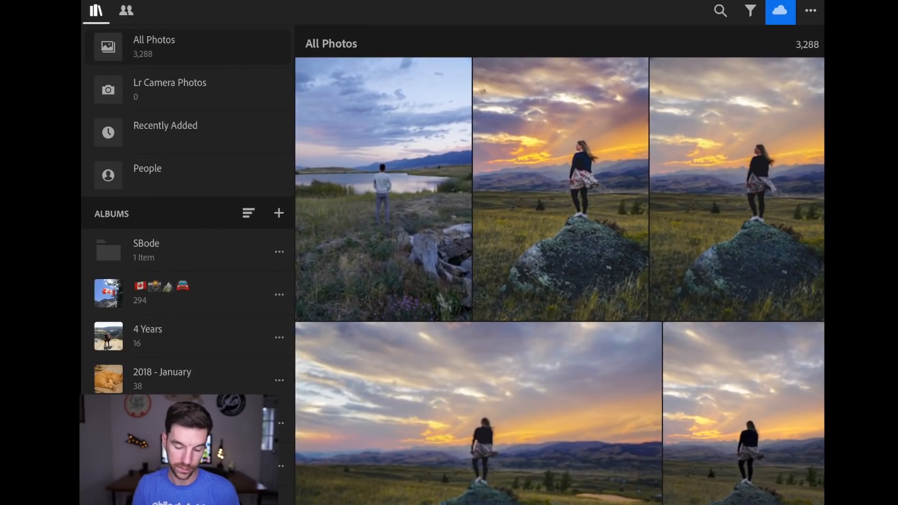
{"action": "left_click", "coordinate": [749, 10]}
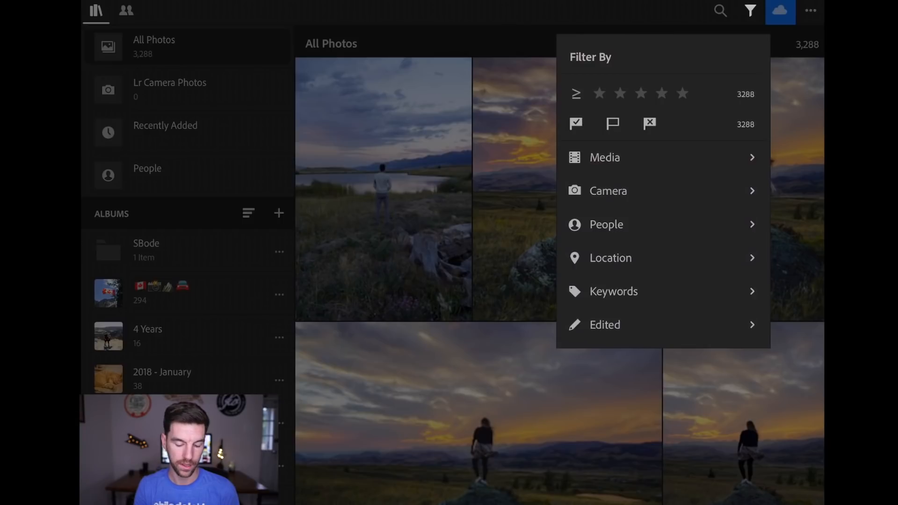
{"action": "left_click", "coordinate": [608, 191]}
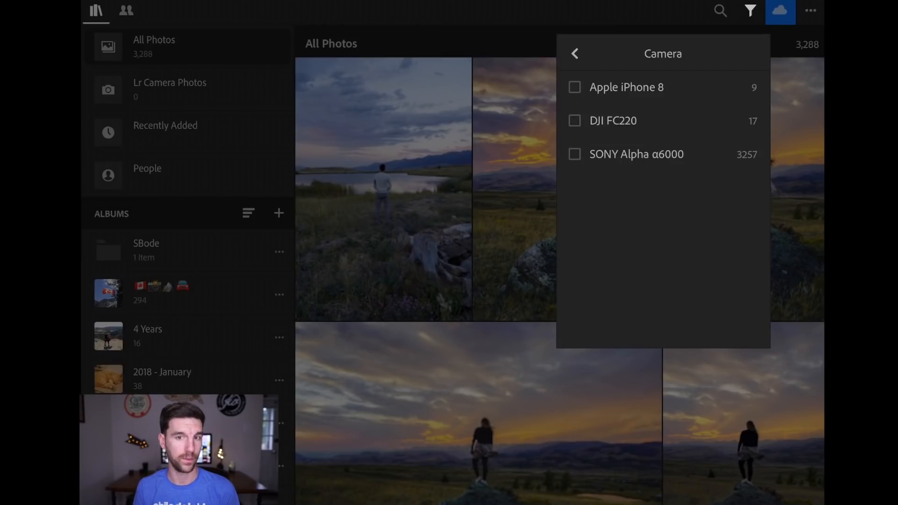
{"action": "left_click", "coordinate": [574, 87]}
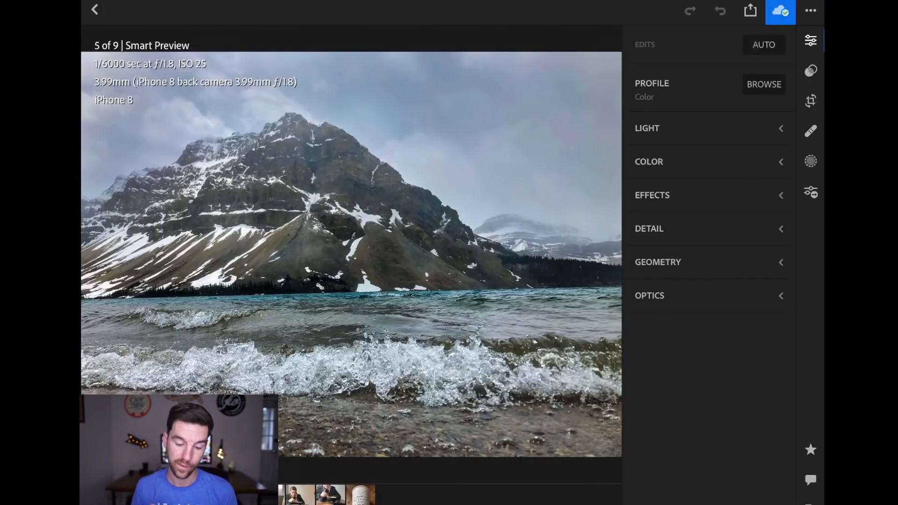
Return to the filtered grid and clear the Apple iPhone 8 camera filter.
{"action": "left_click", "coordinate": [646, 127]}
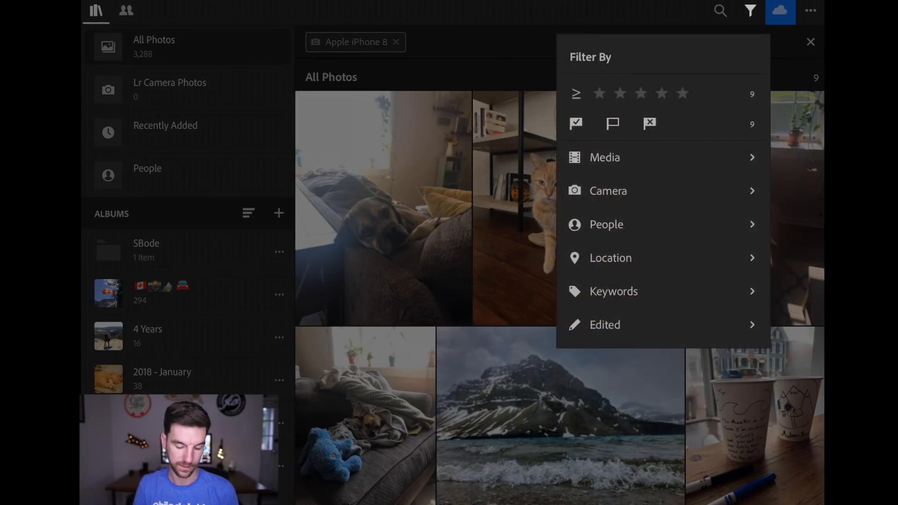
{"action": "left_click", "coordinate": [607, 191]}
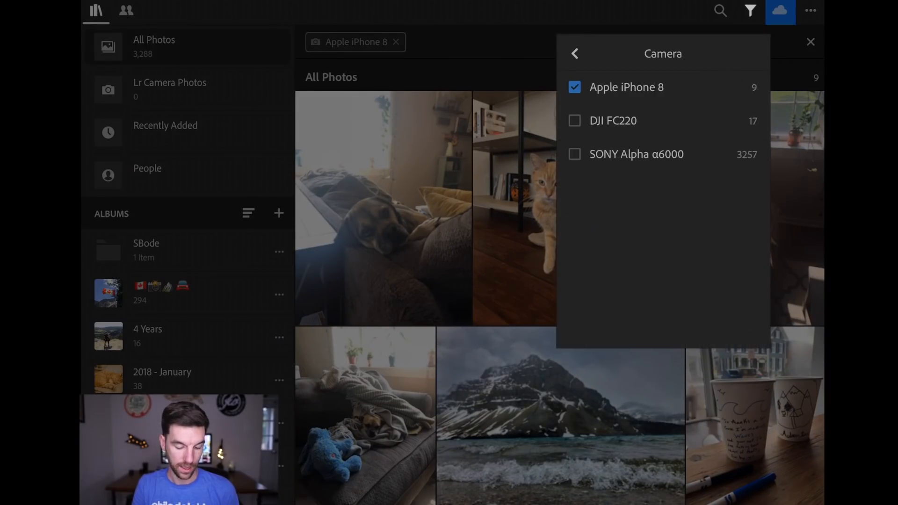
{"action": "left_click", "coordinate": [574, 87]}
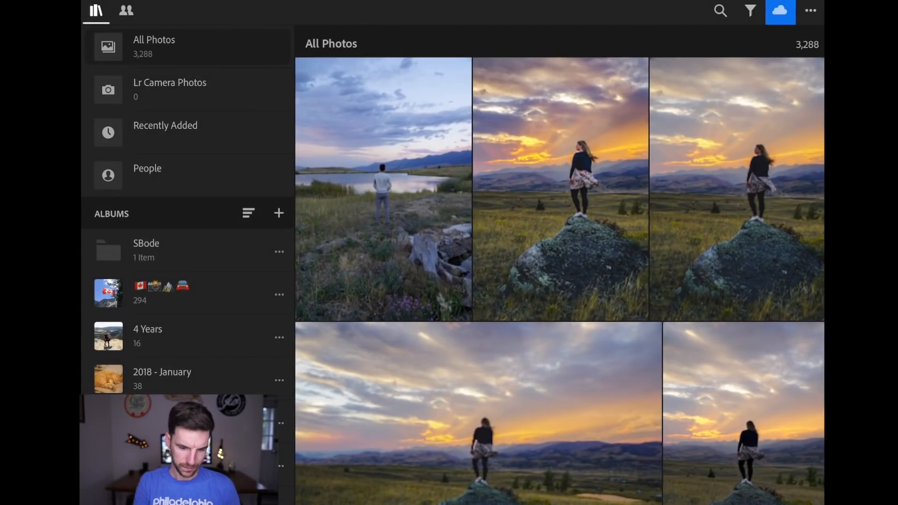
Set Segmentation to Days and scroll through the dated photo sections.
{"action": "left_click", "coordinate": [809, 11]}
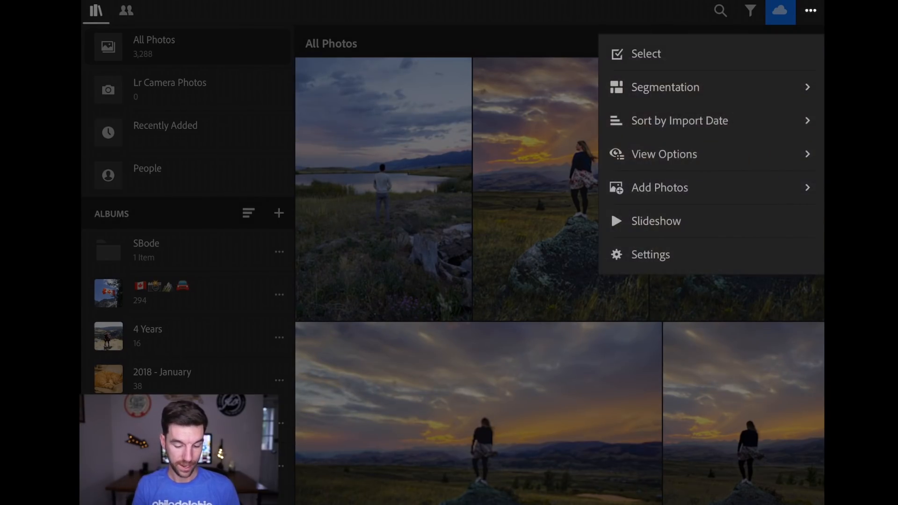
{"action": "left_click", "coordinate": [663, 87]}
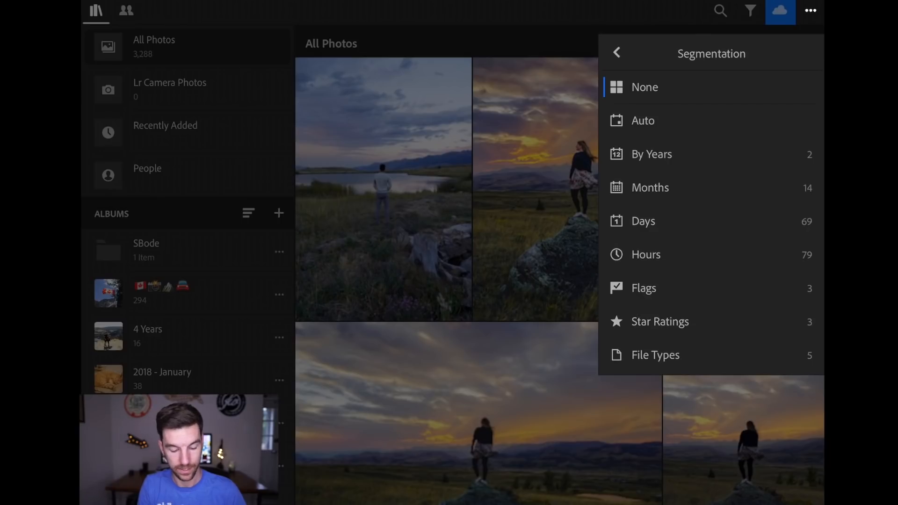
{"action": "left_click", "coordinate": [642, 221]}
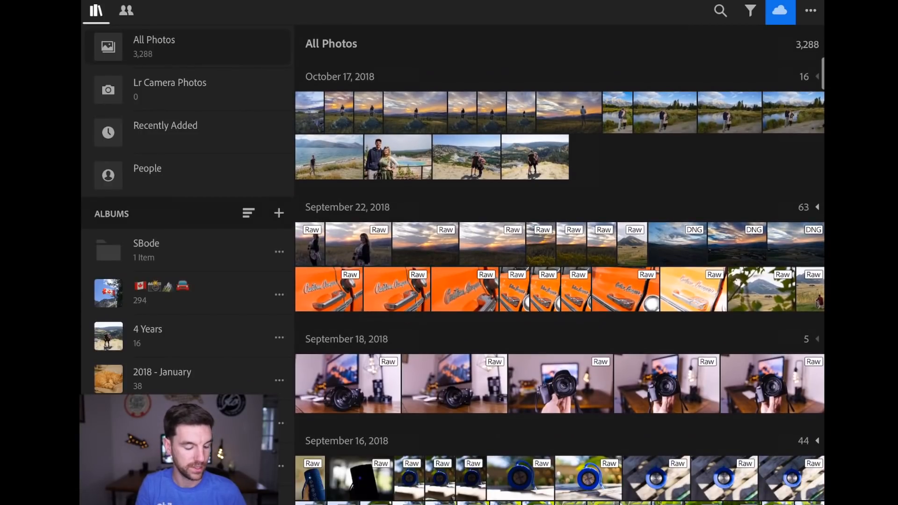
{"action": "scroll", "scroll_direction": "down", "scroll_amount": 3}
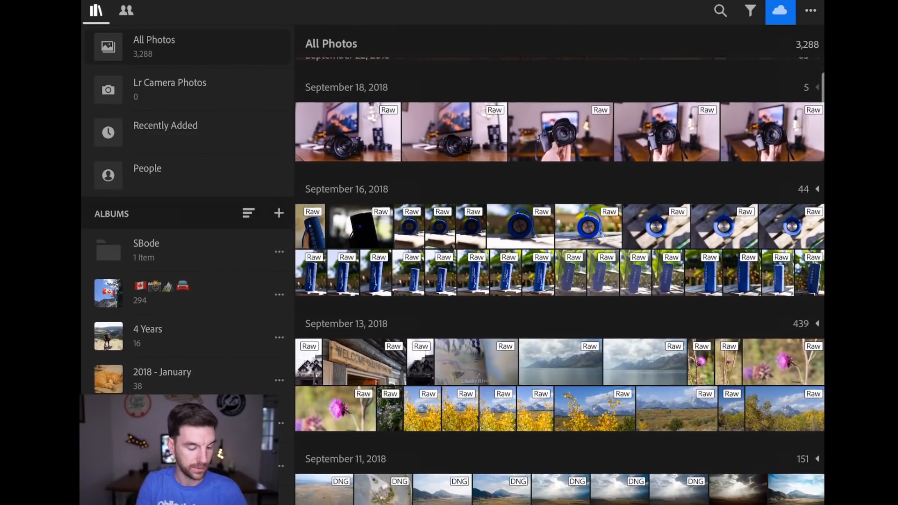
{"action": "scroll", "scroll_direction": "down", "scroll_amount": 3}
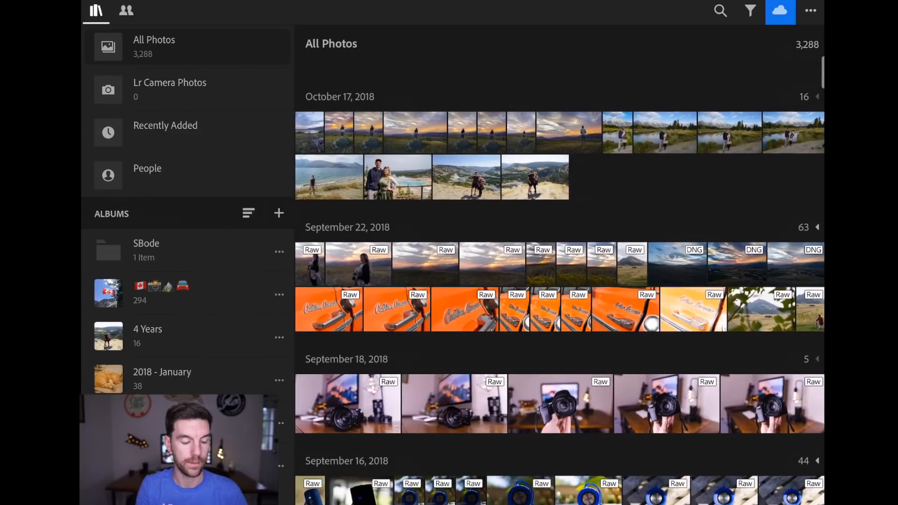
{"action": "scroll", "scroll_direction": "down", "scroll_amount": 3}
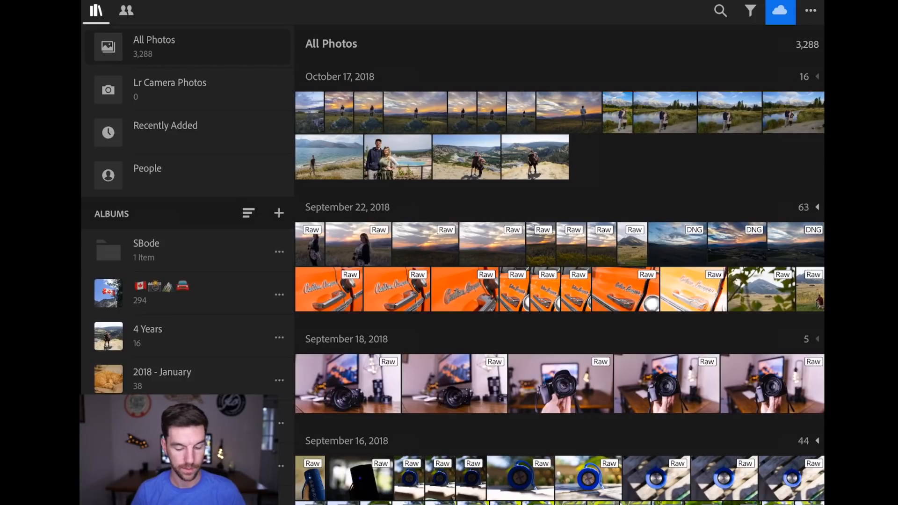
{"action": "left_click", "coordinate": [809, 11]}
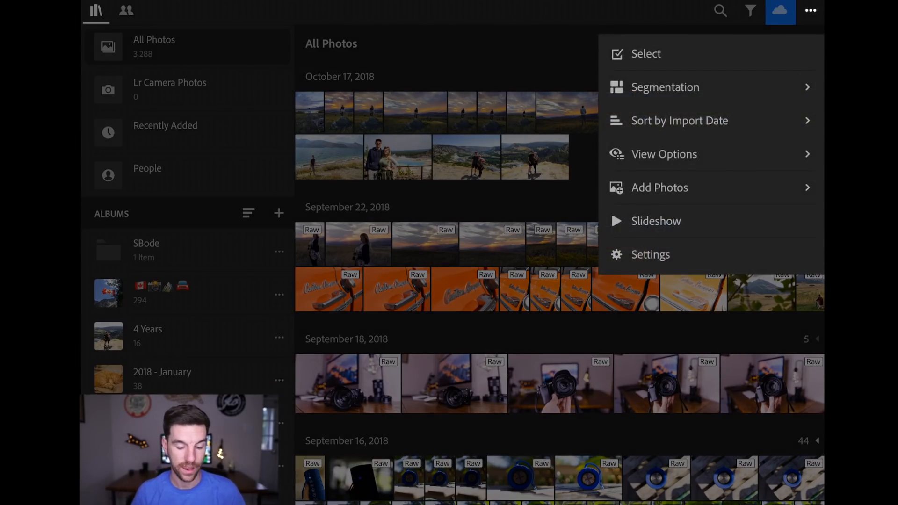
Turn on EXIF Info overlays showing aperture, shutter speed and ISO on thumbnails.
{"action": "left_click", "coordinate": [664, 153]}
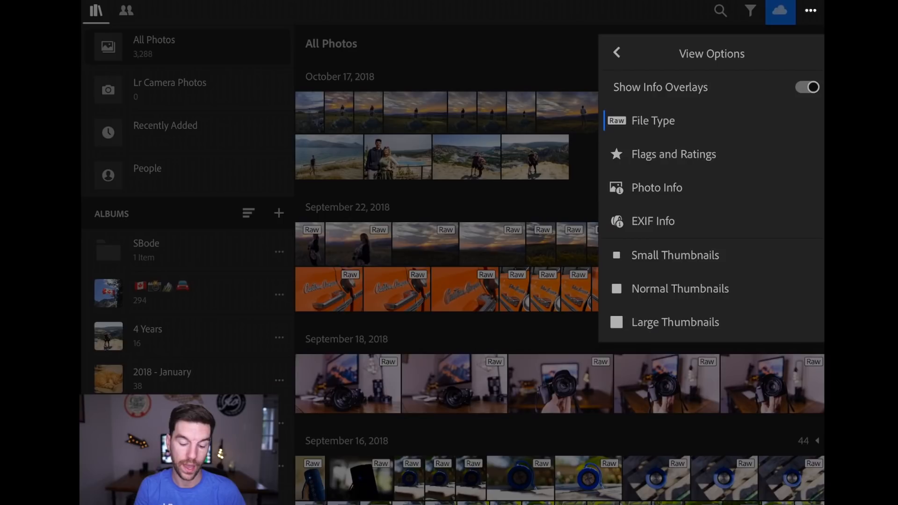
{"action": "left_click", "coordinate": [653, 220]}
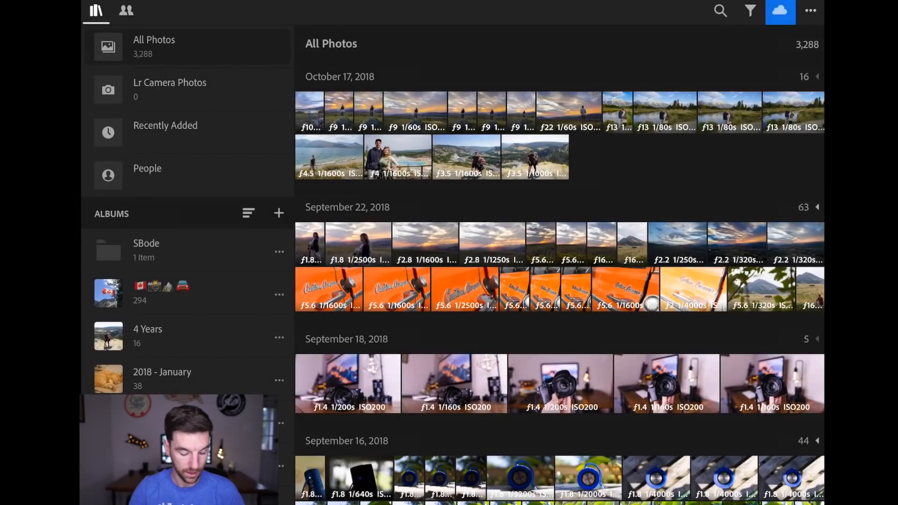
{"action": "scroll", "scroll_direction": "down", "scroll_amount": 3}
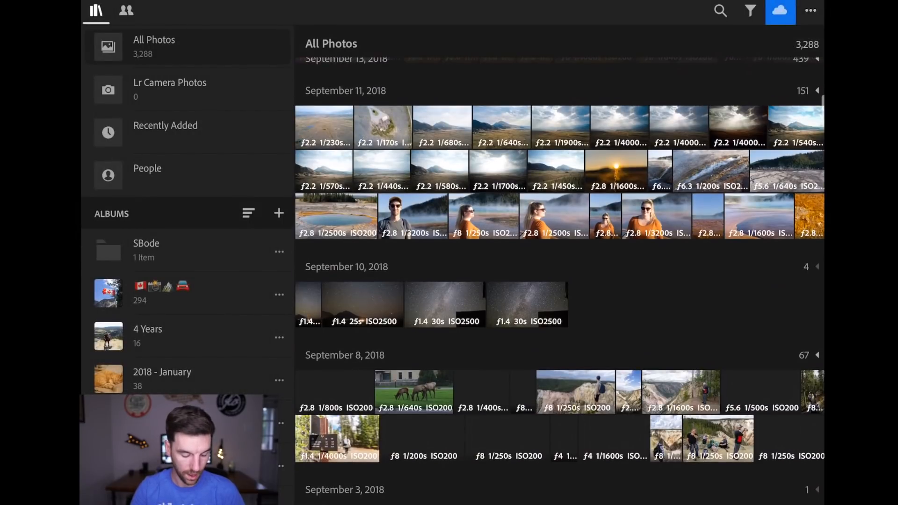
{"action": "scroll", "scroll_direction": "down", "scroll_amount": 3}
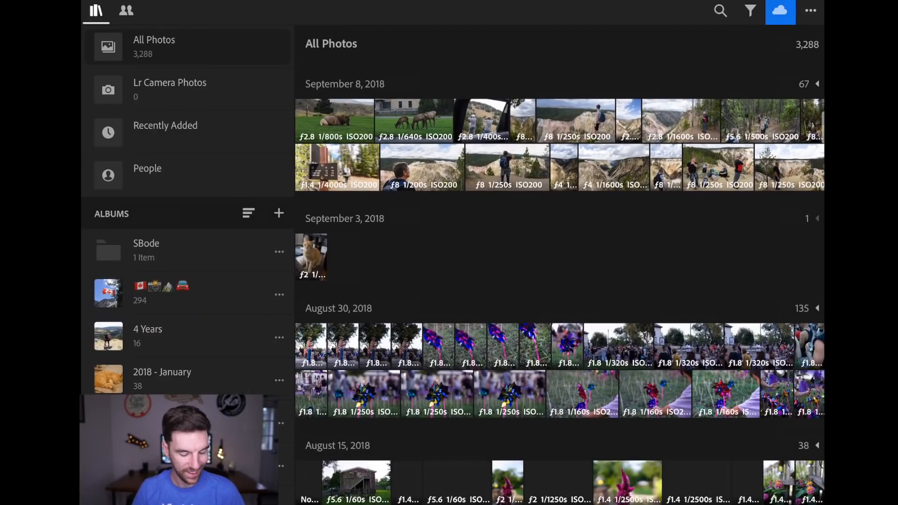
{"action": "scroll", "scroll_direction": "down", "scroll_amount": 3}
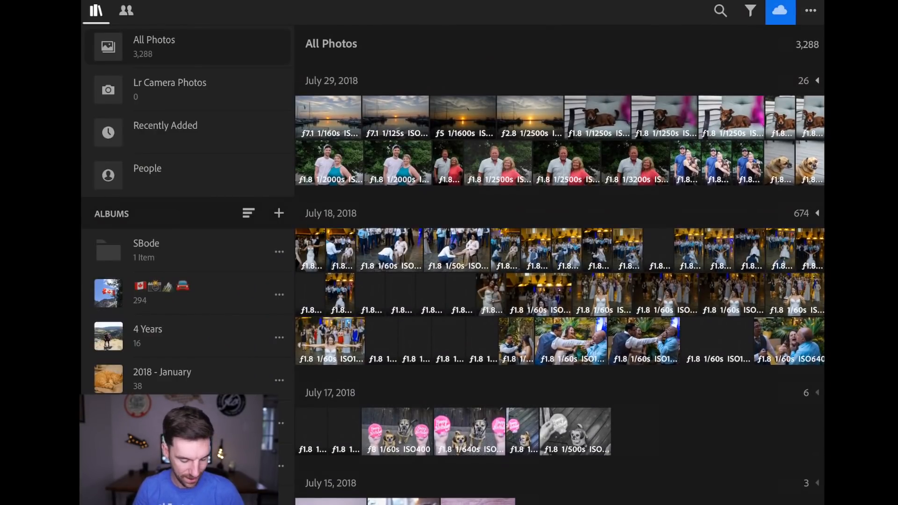
{"action": "scroll", "scroll_direction": "down", "scroll_amount": 3}
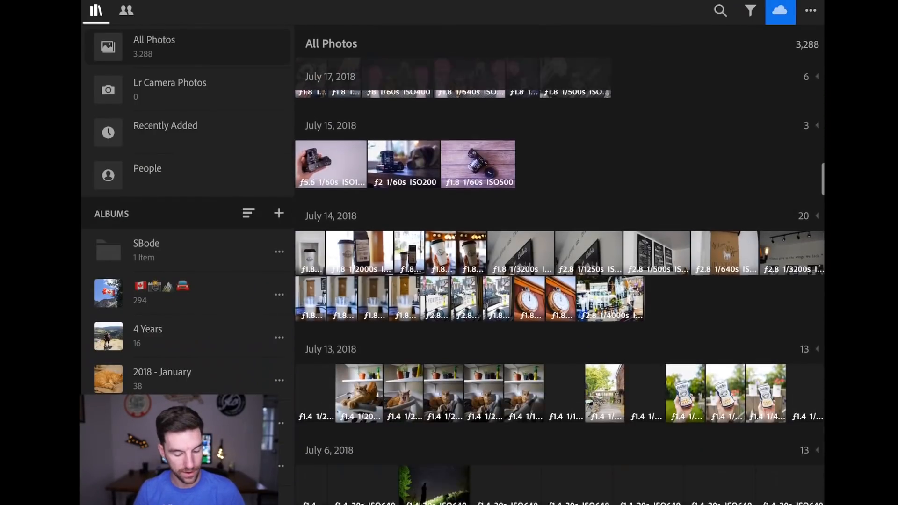
{"action": "scroll", "scroll_direction": "down", "scroll_amount": 3}
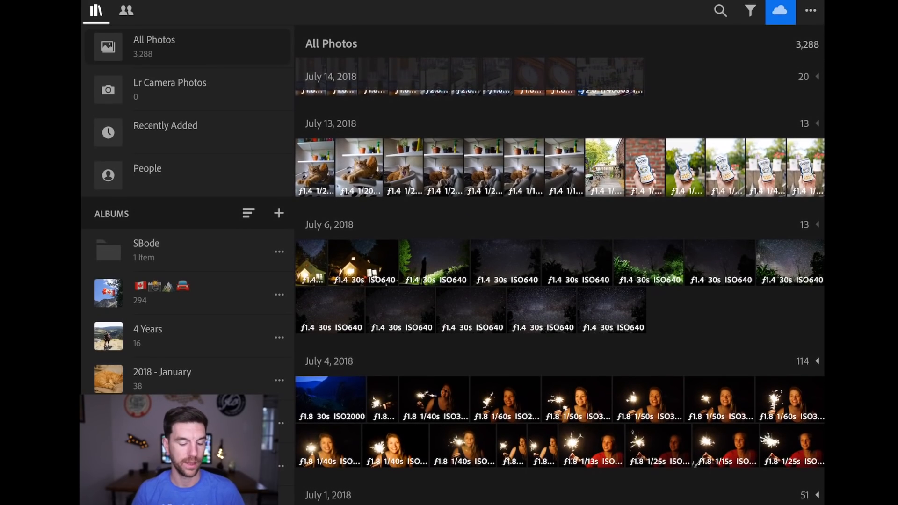
{"action": "scroll", "scroll_direction": "down", "scroll_amount": 3}
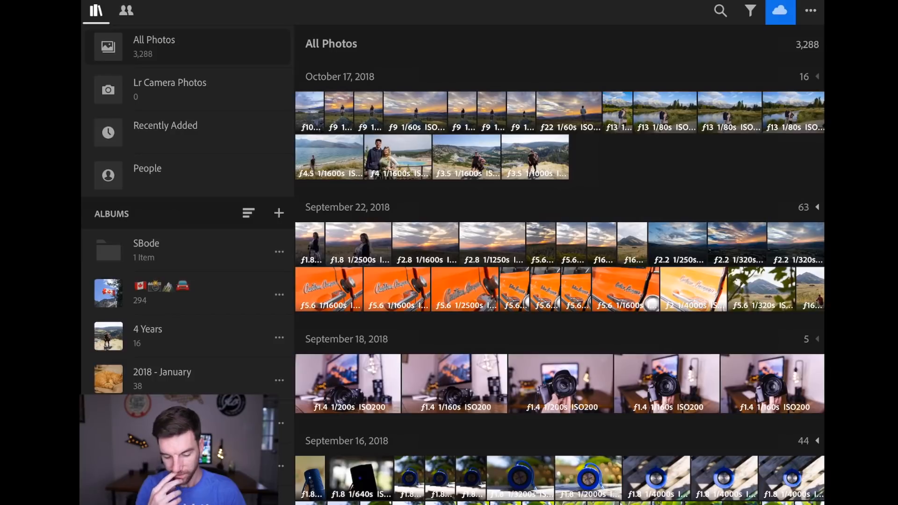
Switch the All Photos grid to Large Thumbnails in View Options and return to the grid.
{"action": "left_click", "coordinate": [810, 11]}
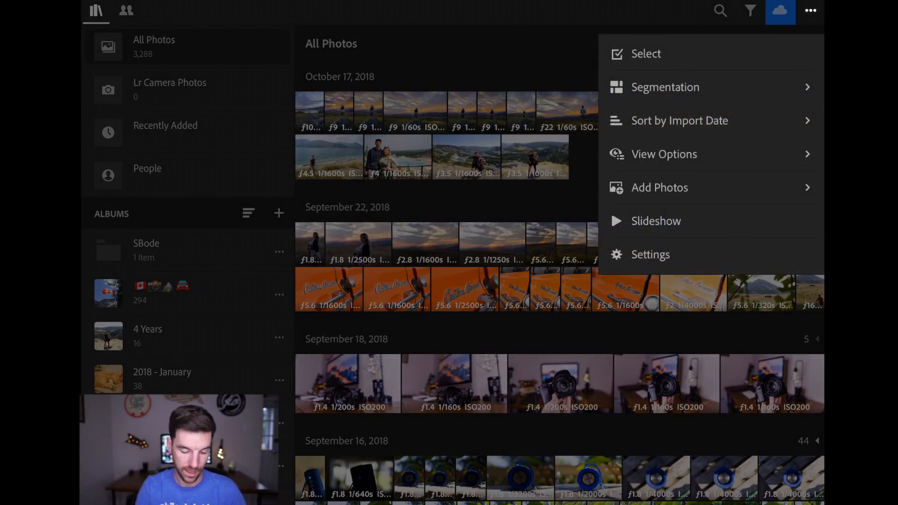
{"action": "left_click", "coordinate": [663, 154]}
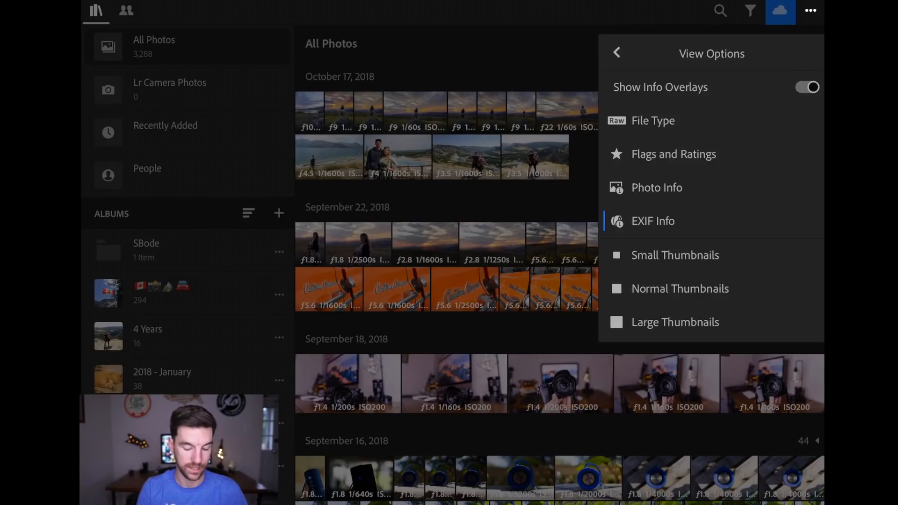
{"action": "left_click", "coordinate": [679, 288]}
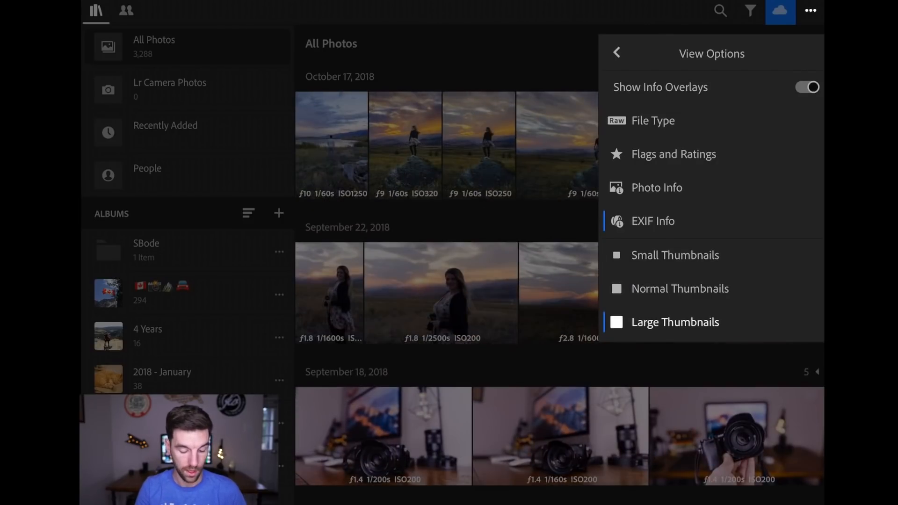
{"action": "left_click", "coordinate": [674, 255]}
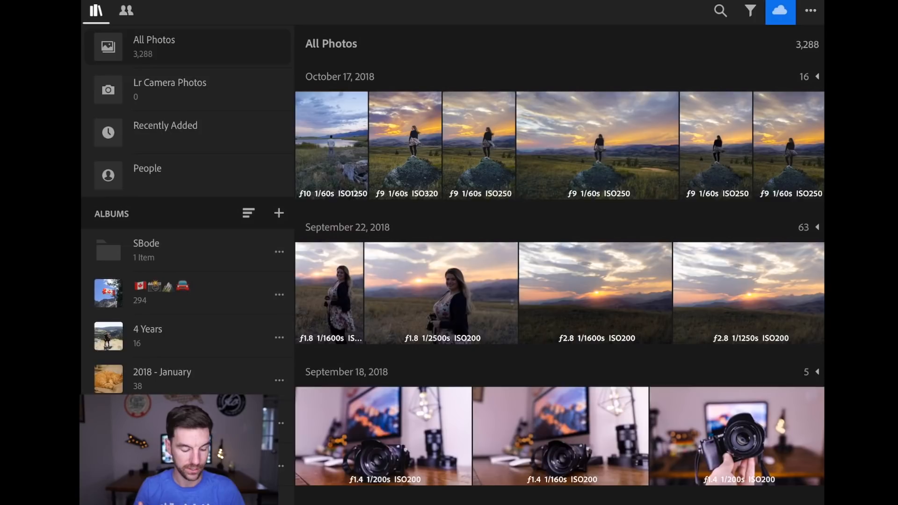
{"action": "scroll", "scroll_direction": "down", "scroll_amount": 3}
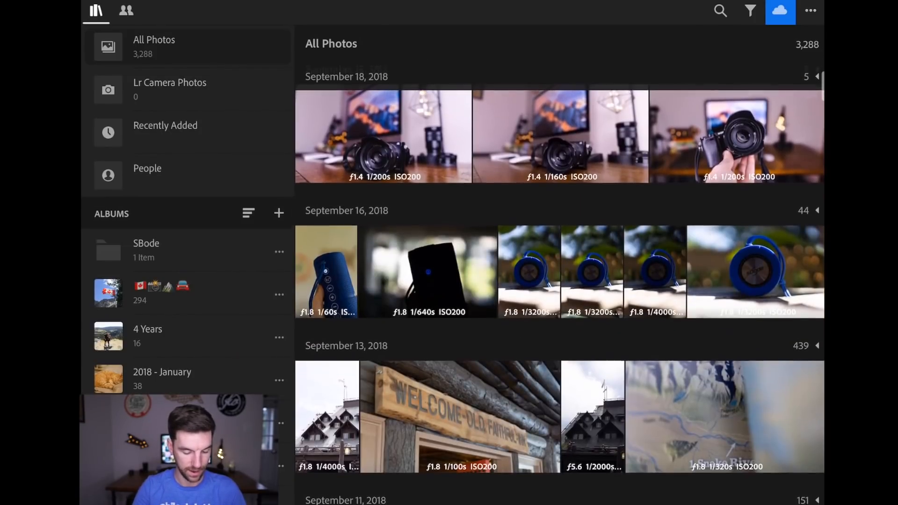
{"action": "scroll", "scroll_direction": "down", "scroll_amount": 3}
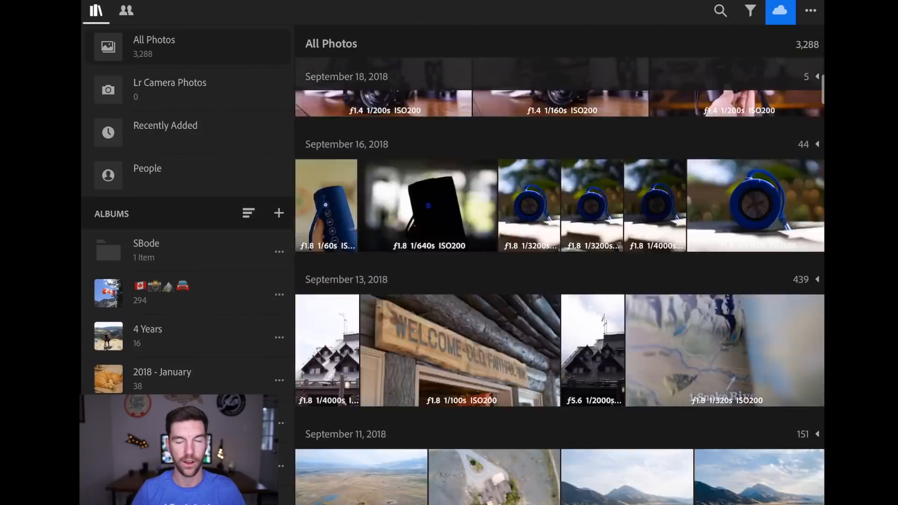